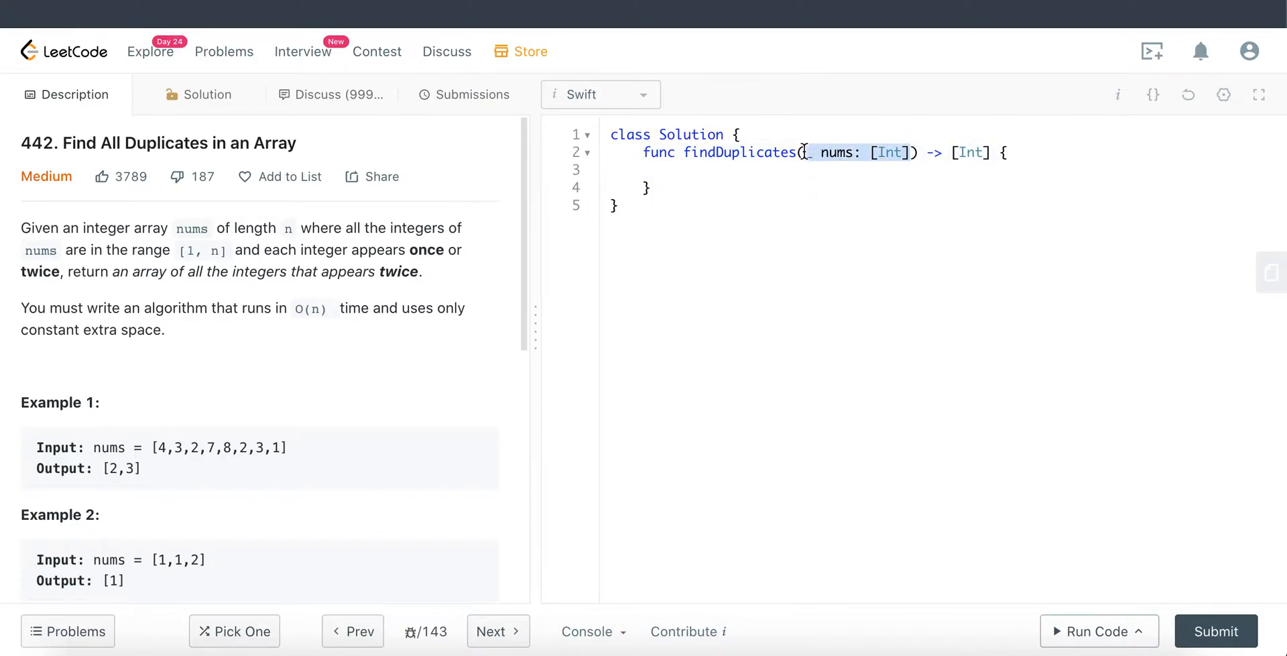
mouse_move(882, 182)
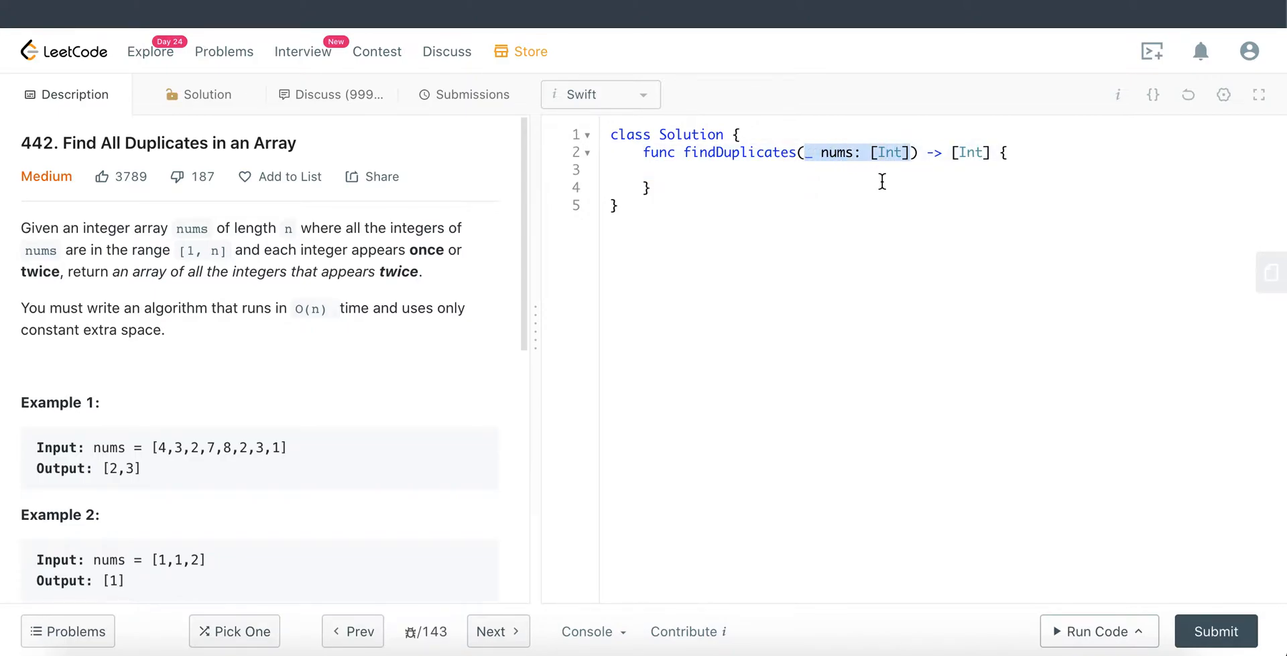
Step: Review the constant-extra-space requirement and the Int array parameter in the problem
left_click(993, 153)
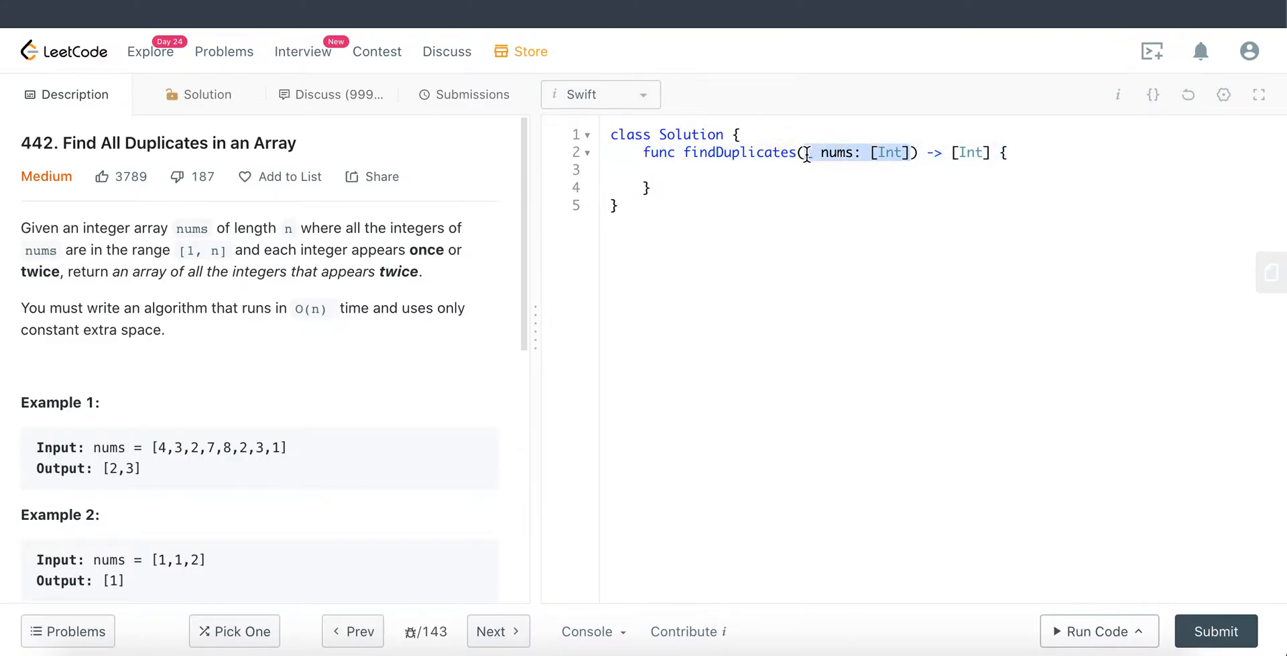
type("_")
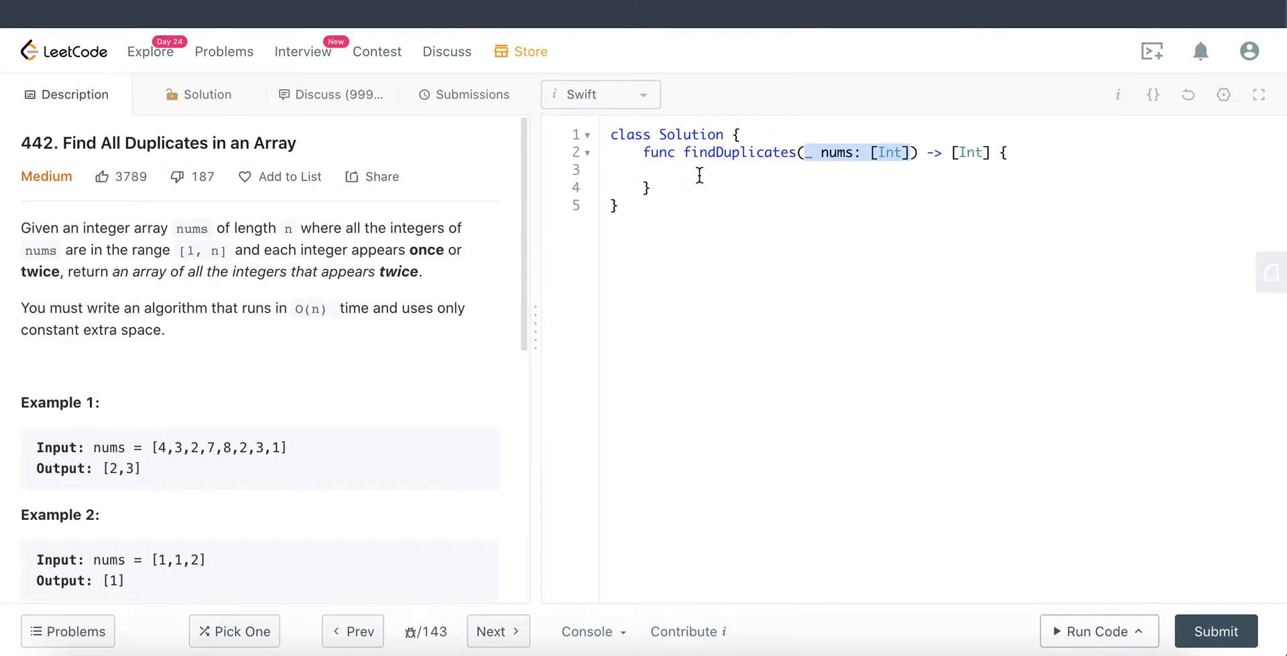
left_click(698, 170)
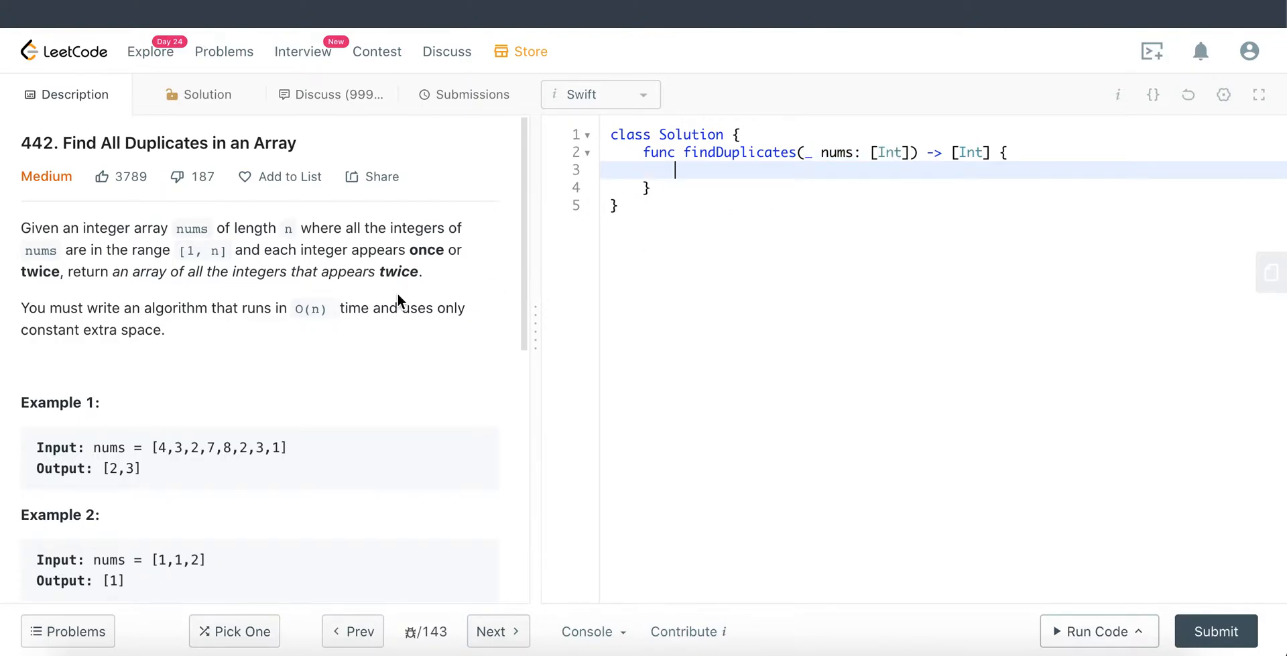
mouse_move(401, 323)
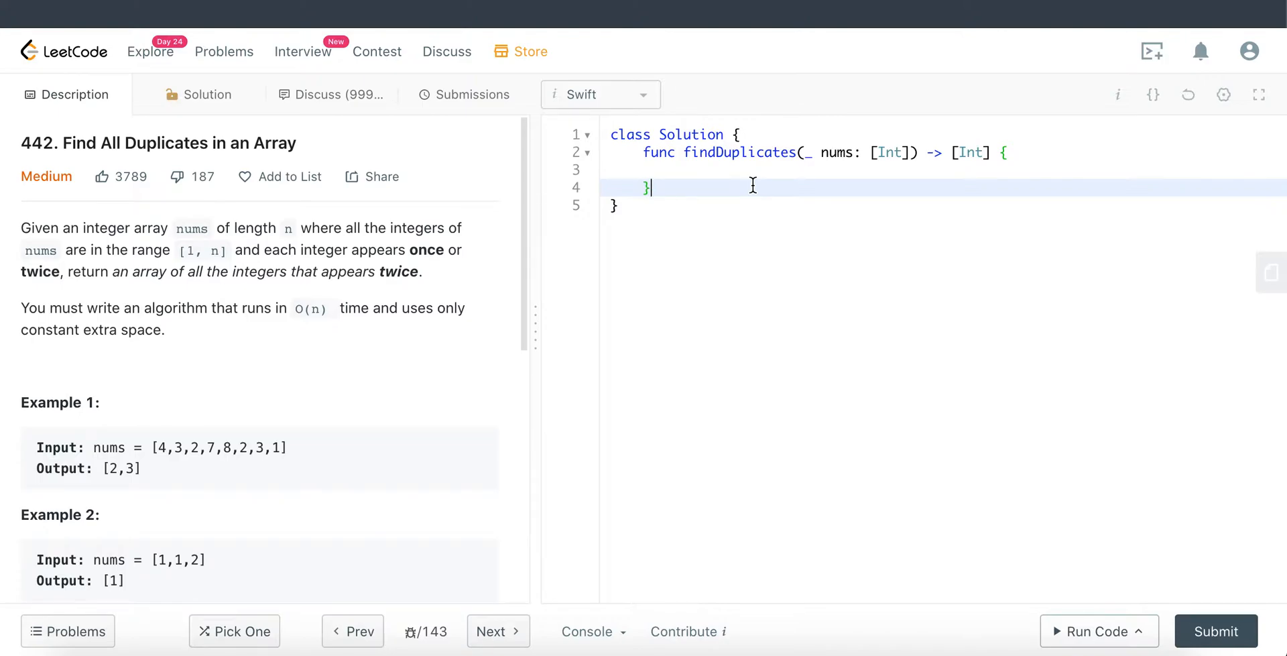
left_click_drag(408, 307, 164, 329)
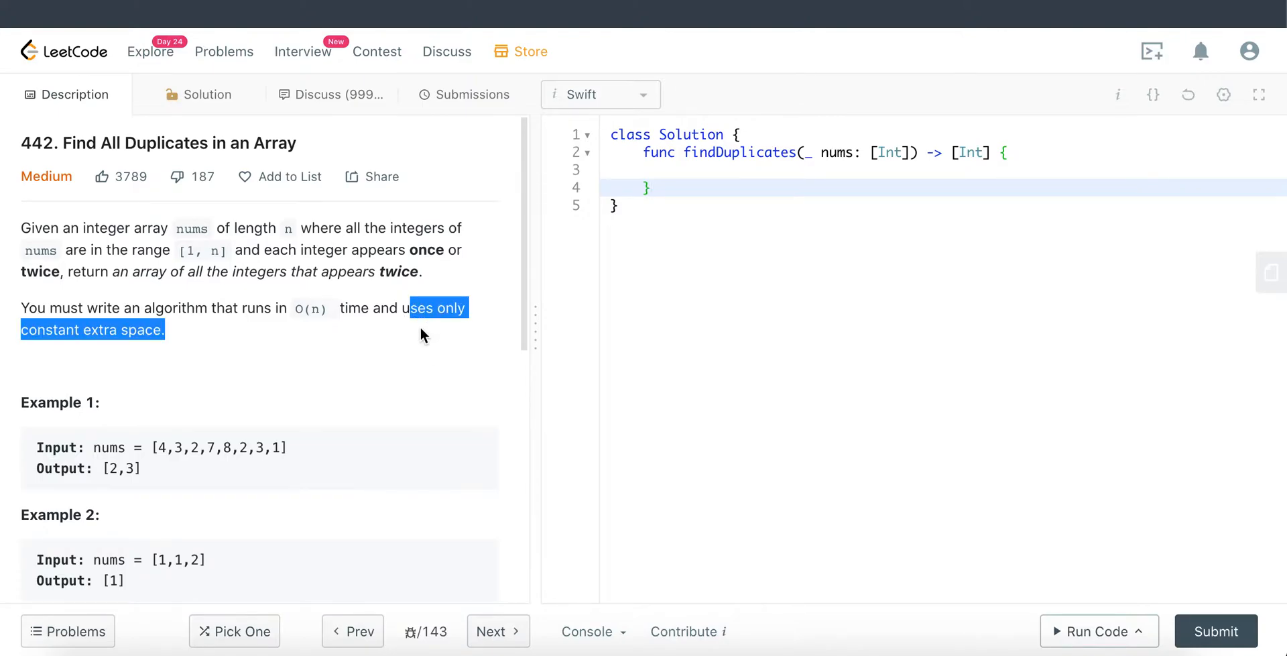
left_click(423, 334)
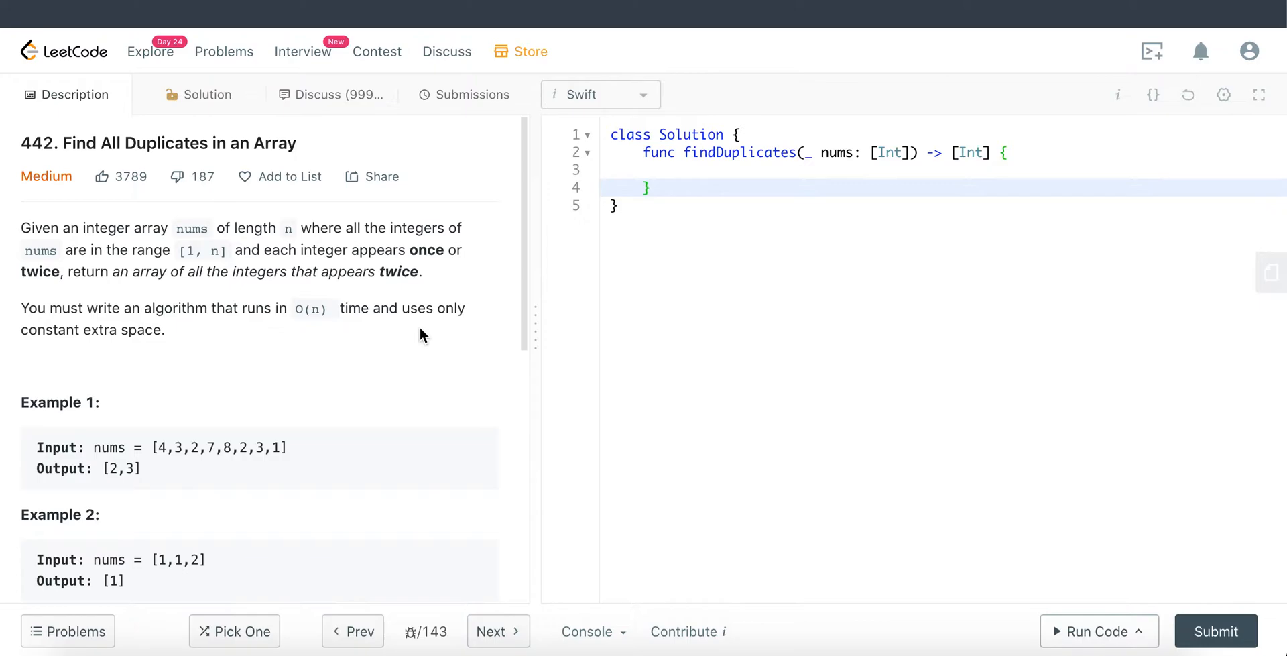
mouse_move(256, 312)
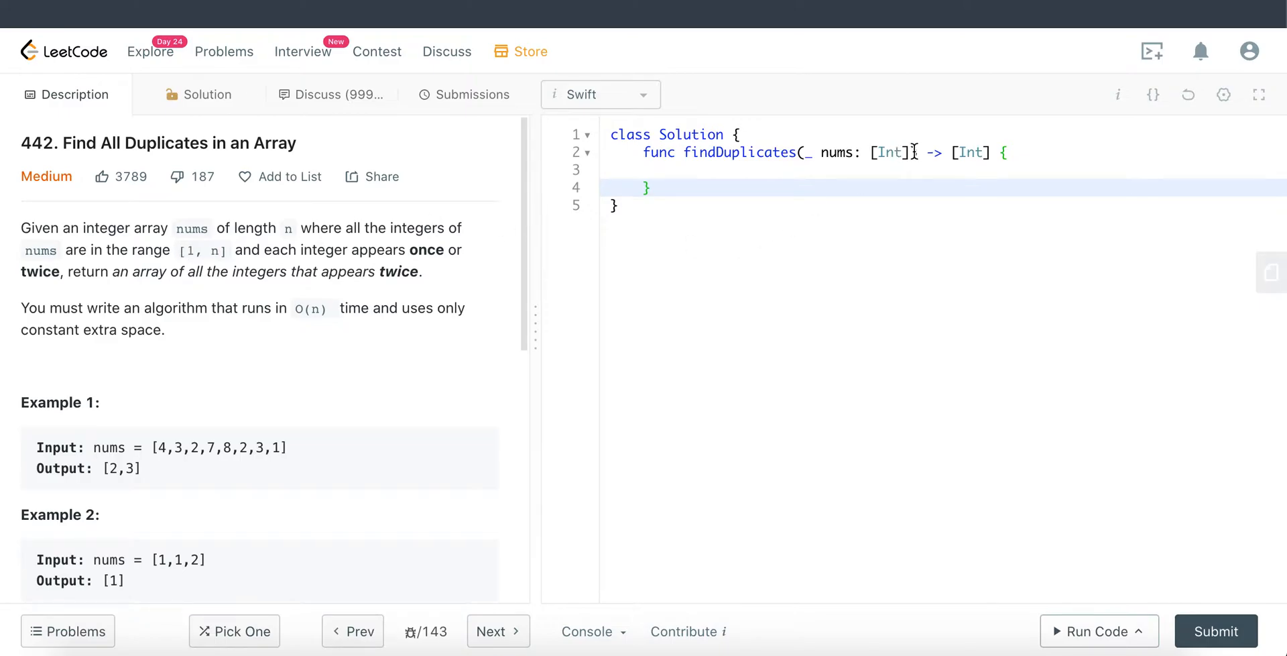
double_click(862, 152)
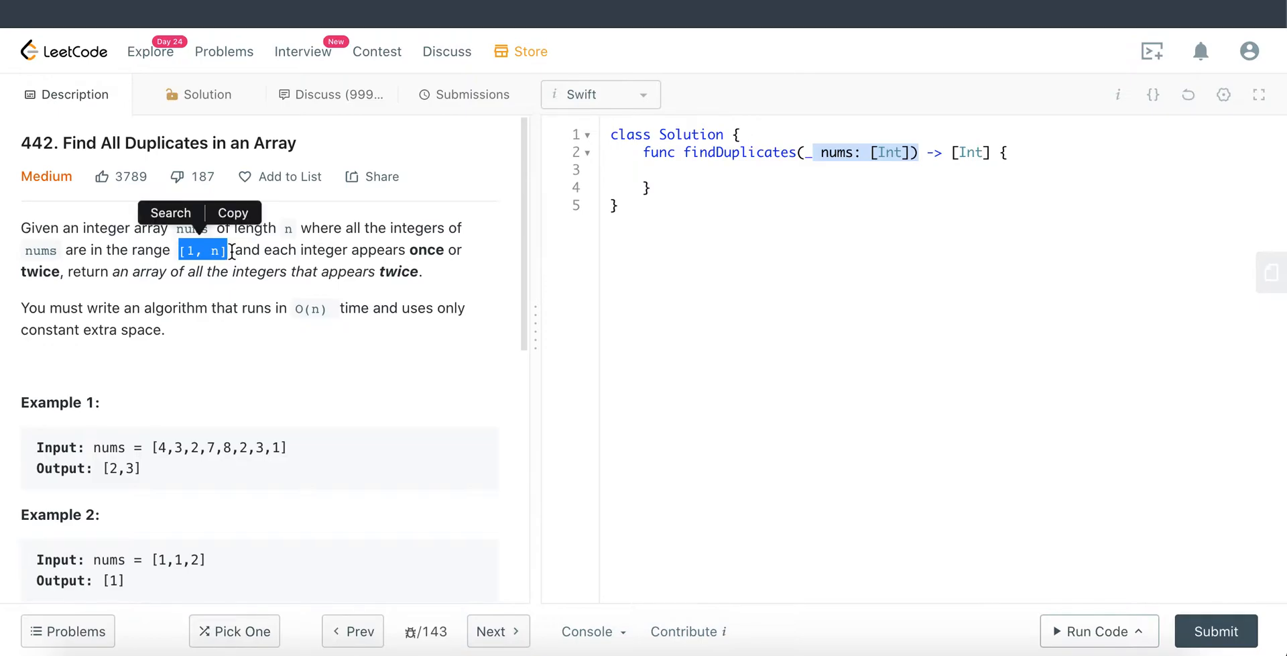
left_click(949, 152)
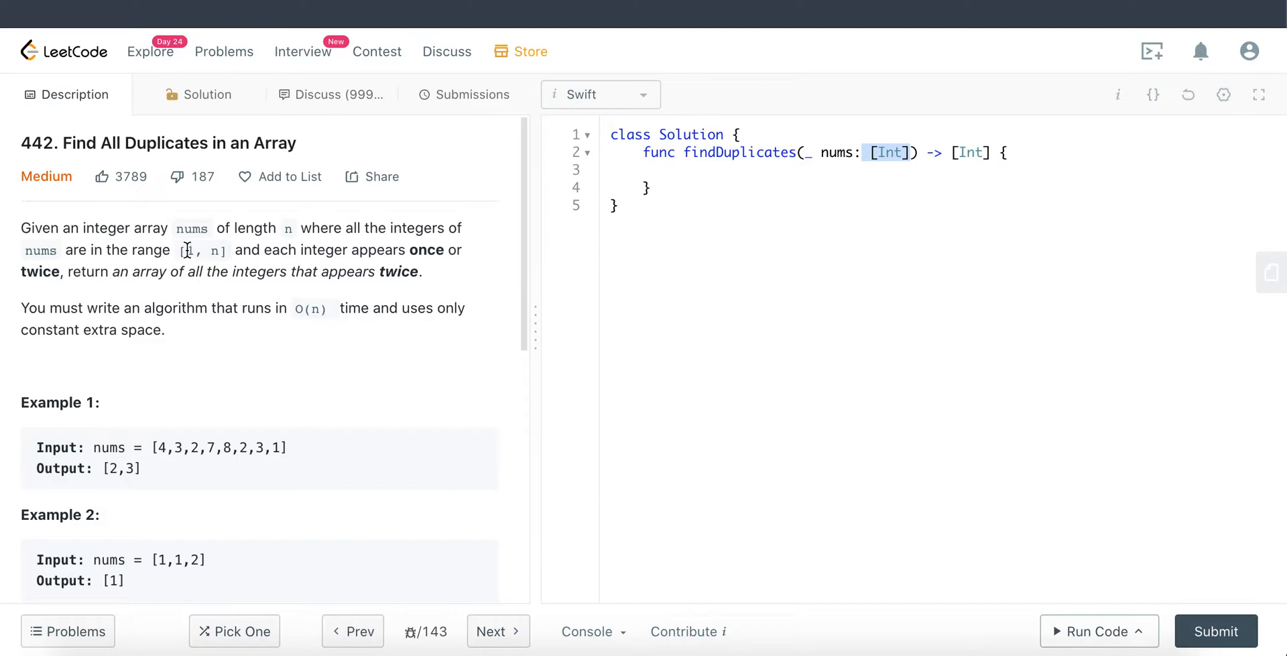
double_click(215, 249)
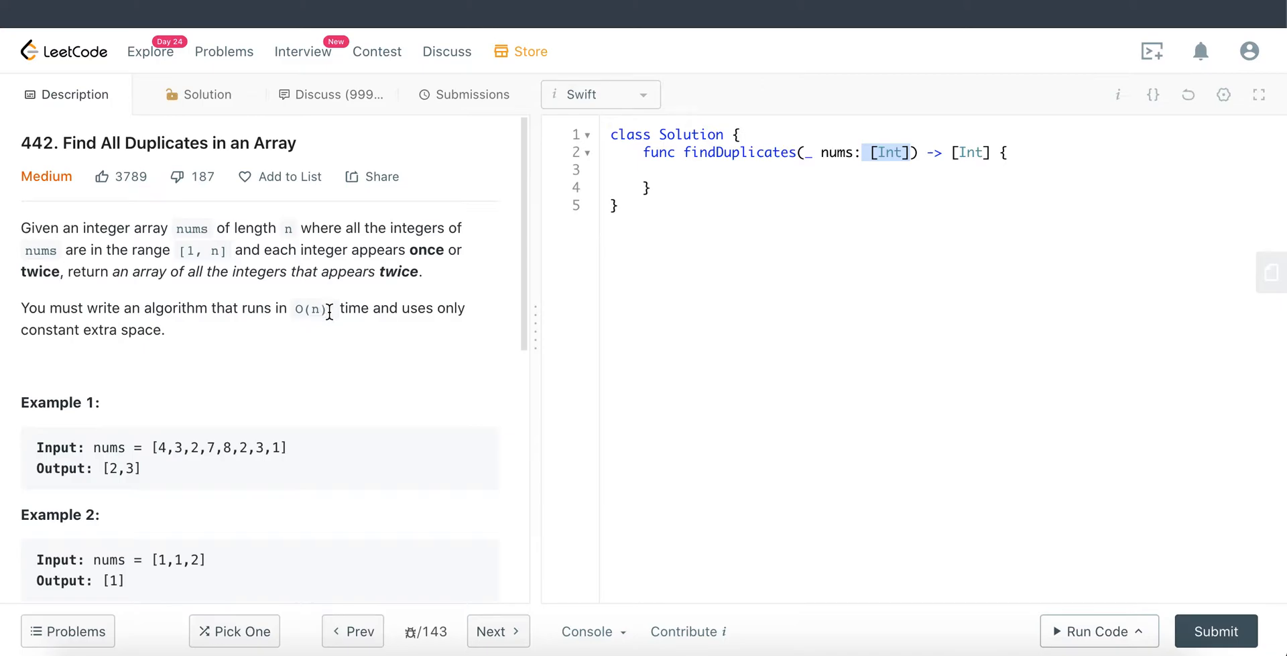
mouse_move(208, 451)
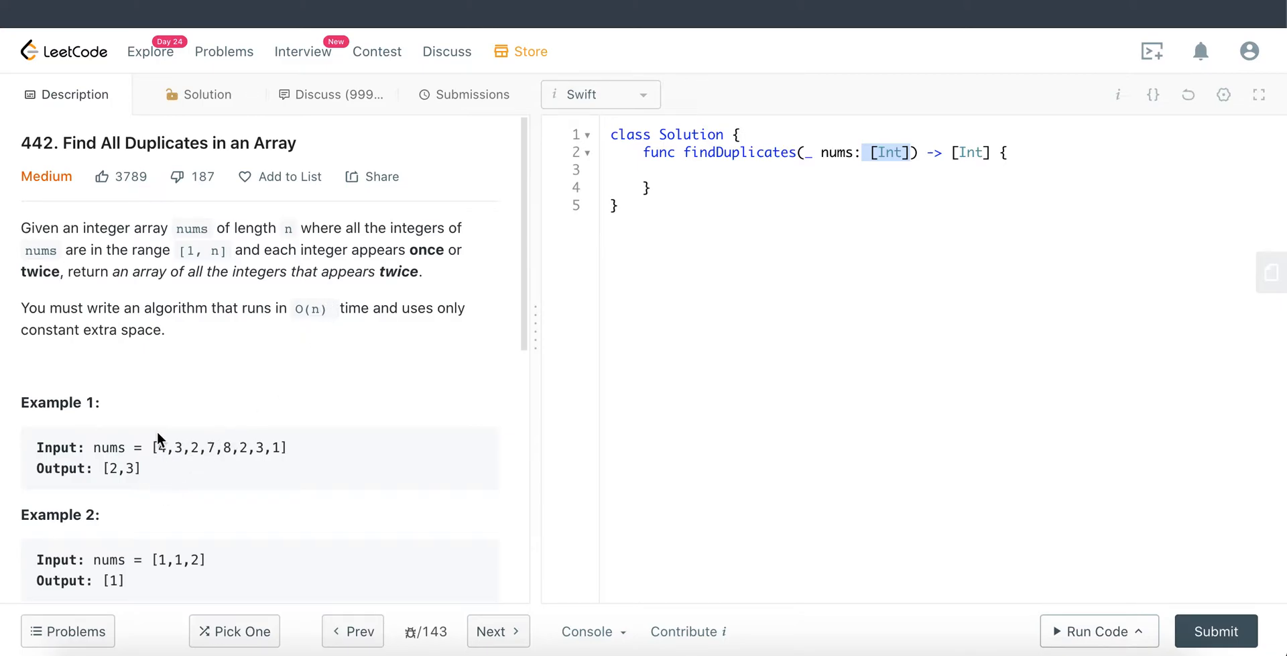
mouse_move(238, 468)
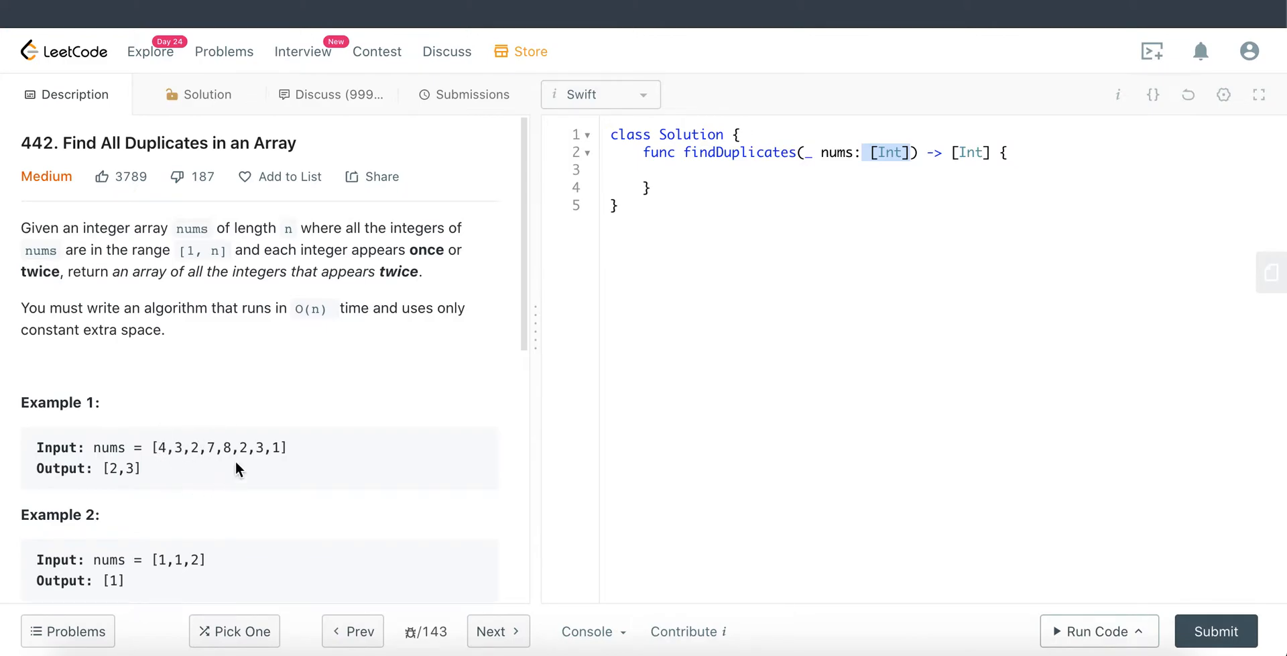
mouse_move(283, 431)
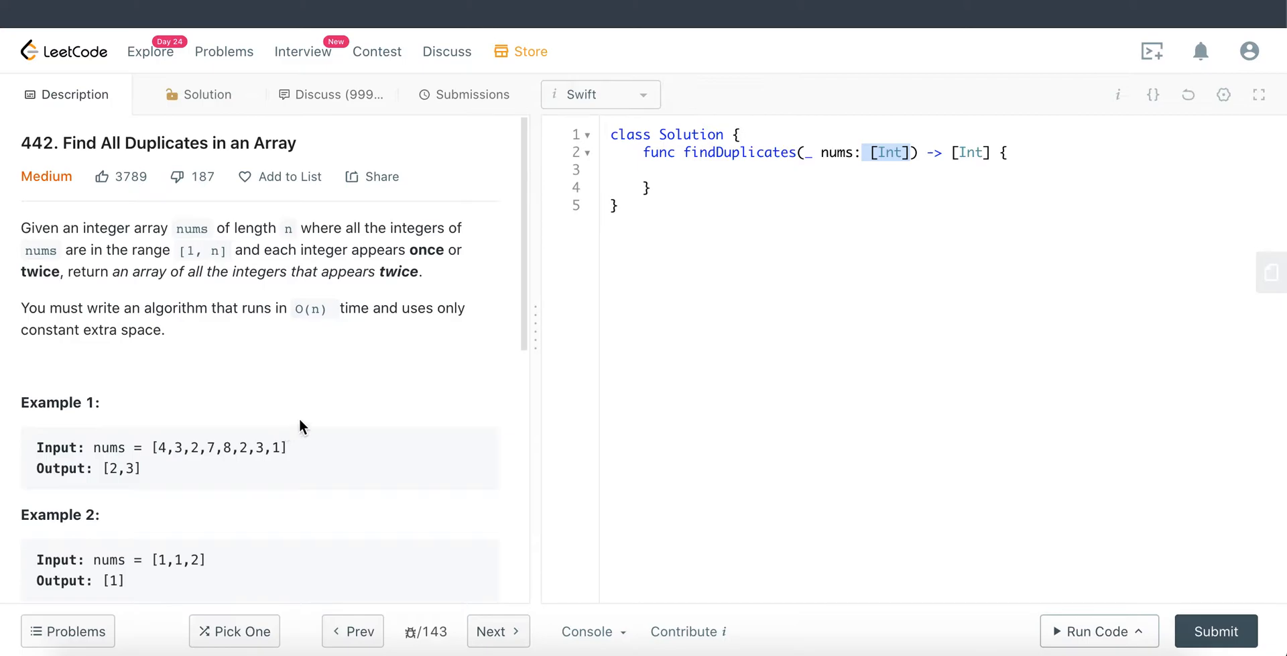
mouse_move(411, 373)
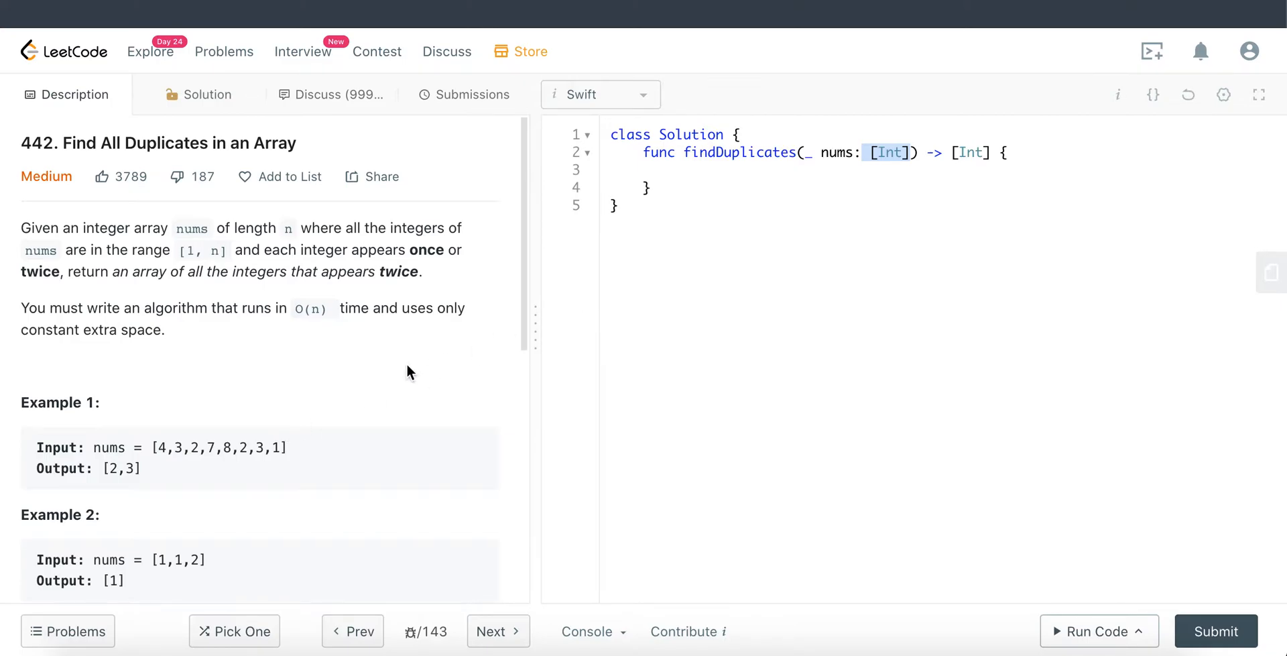
mouse_move(729, 174)
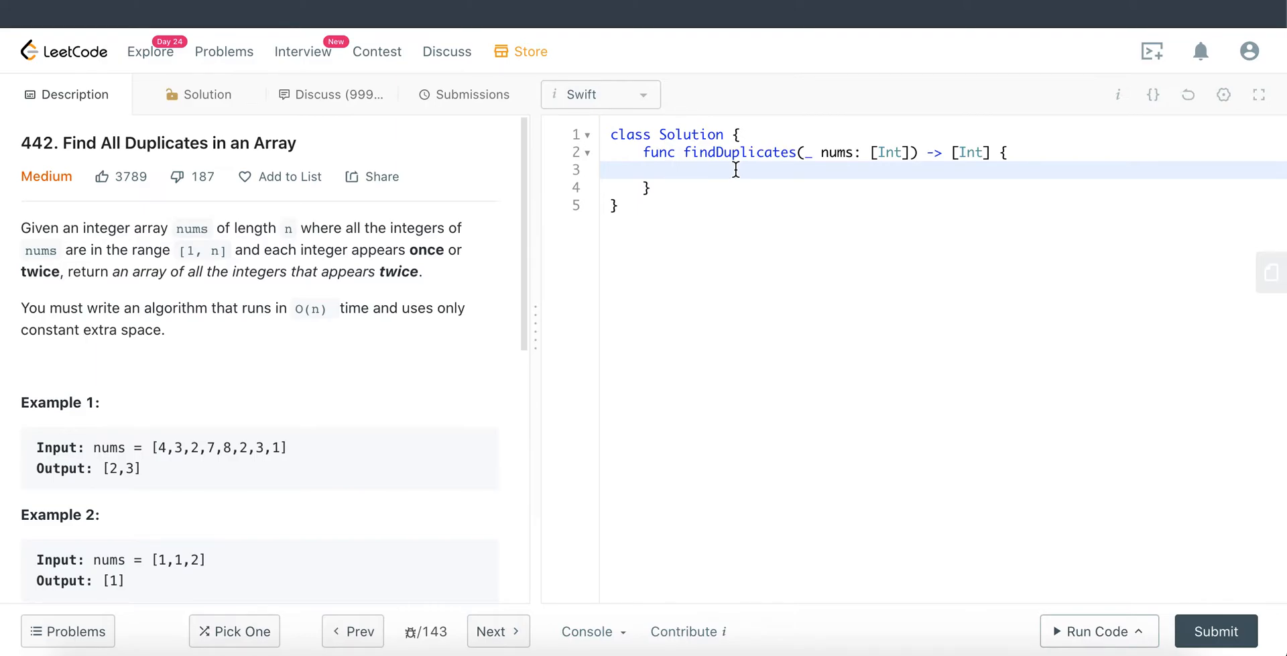
Step: Add 'if nums.isEmpty { return [] }' on line 3 with blank lines below
type("if nums")
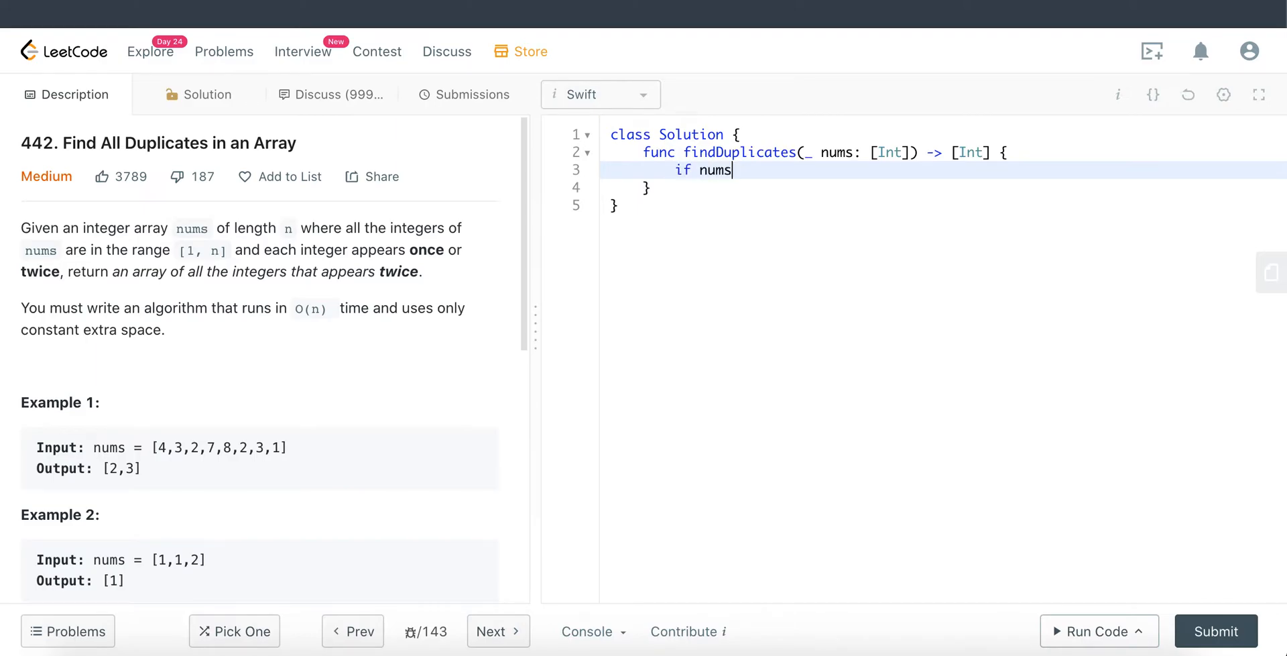
type(".isEmp")
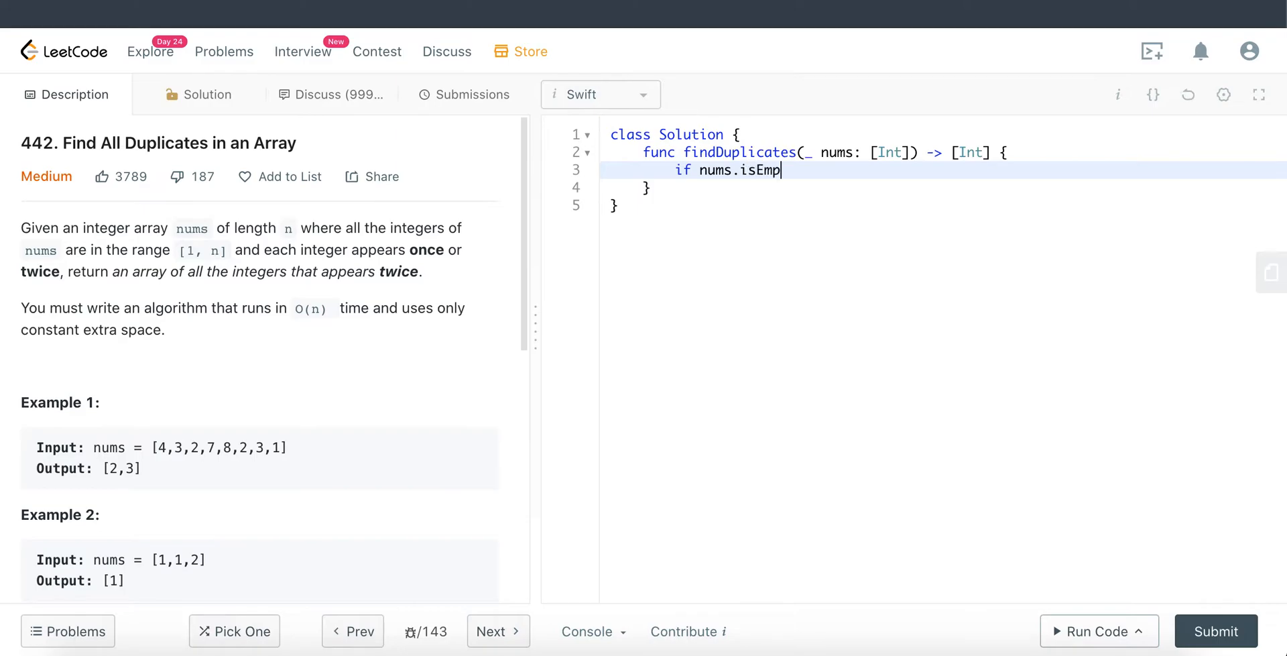
type("ty { return []")
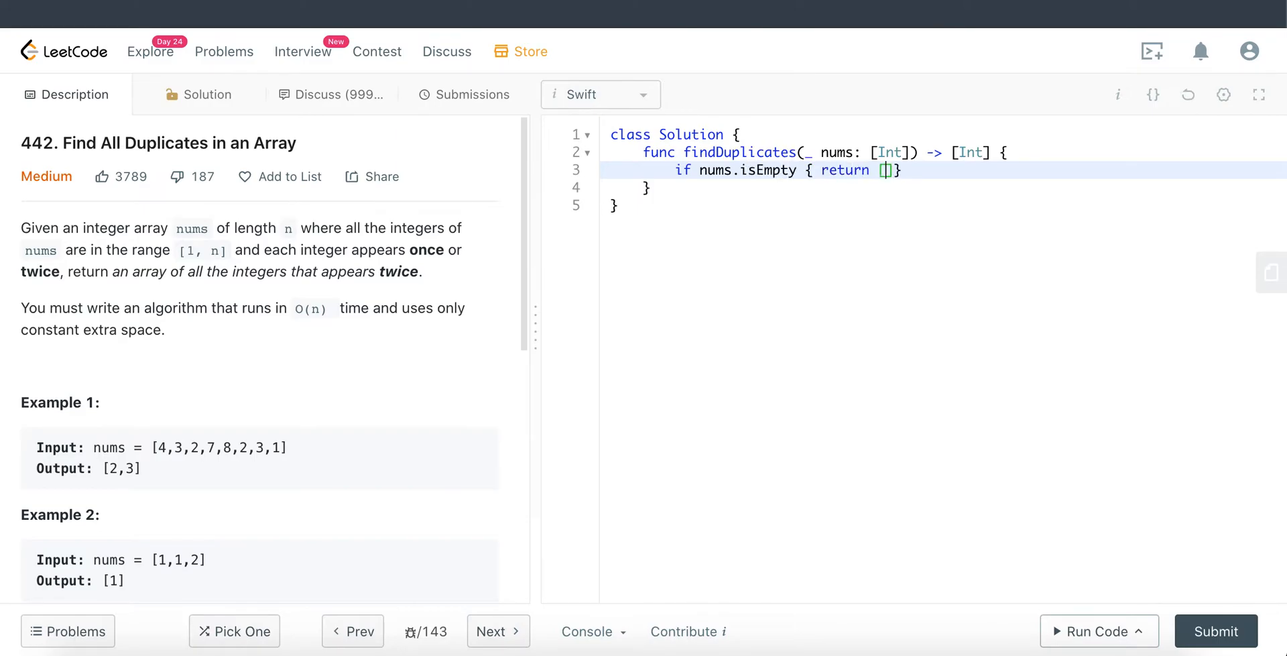
key("enter")
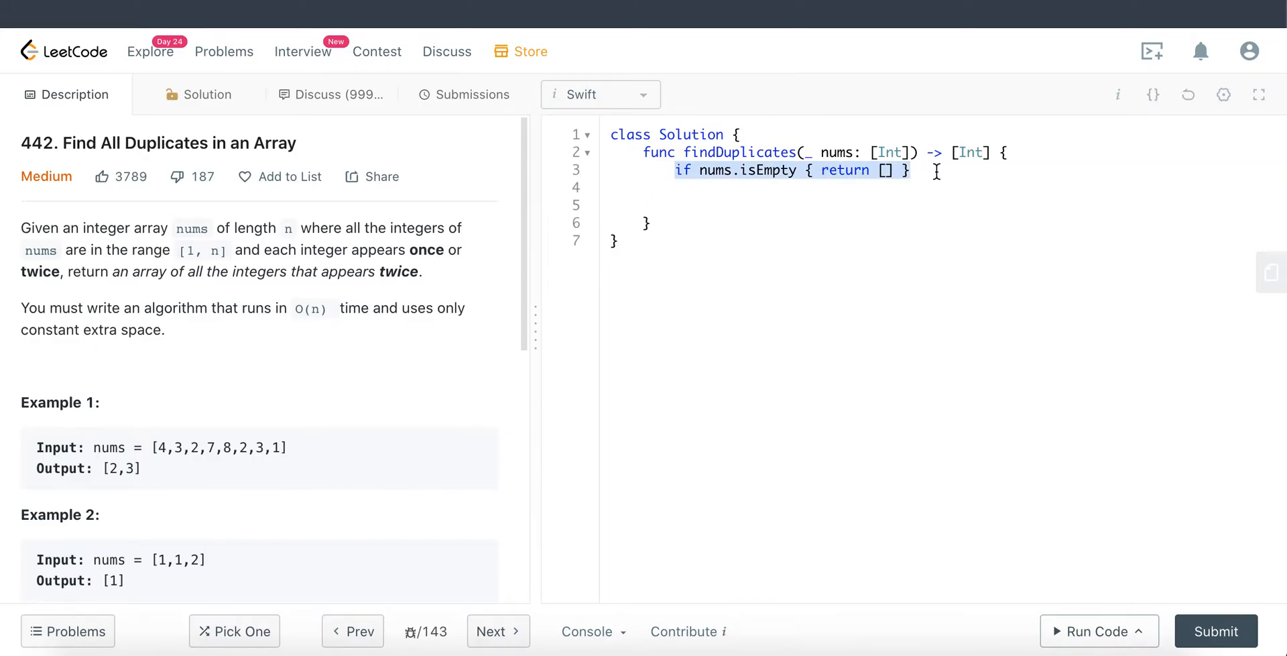
left_click(841, 151)
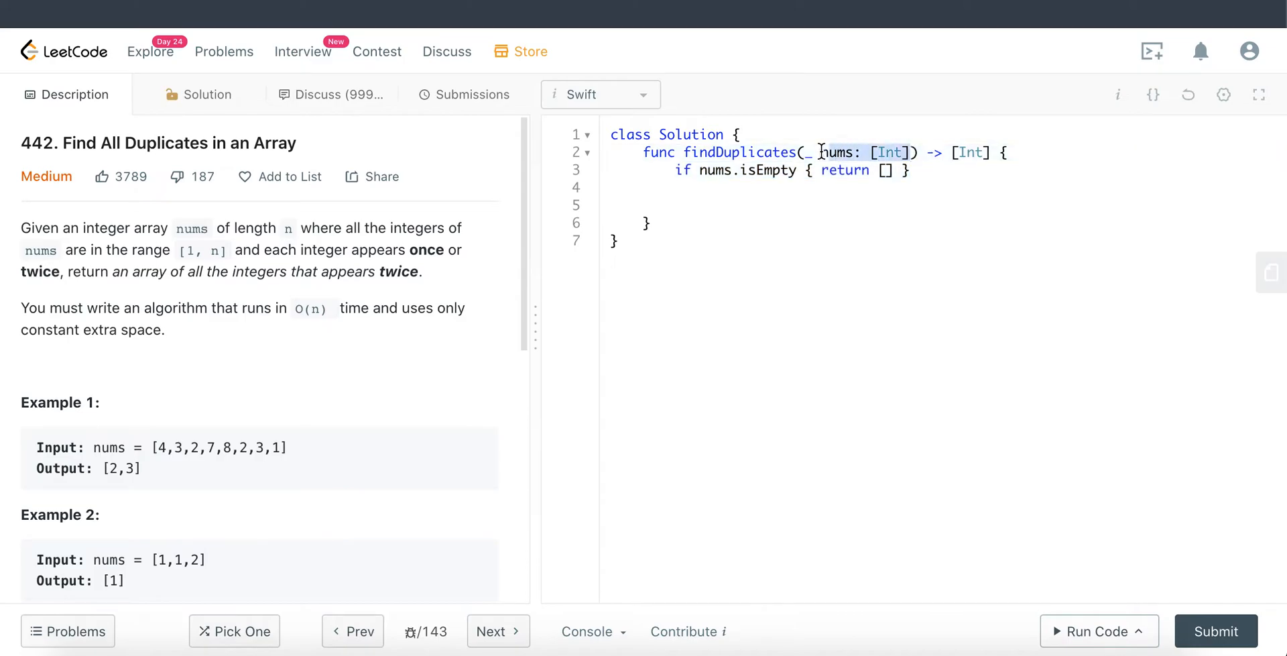
left_click(763, 169)
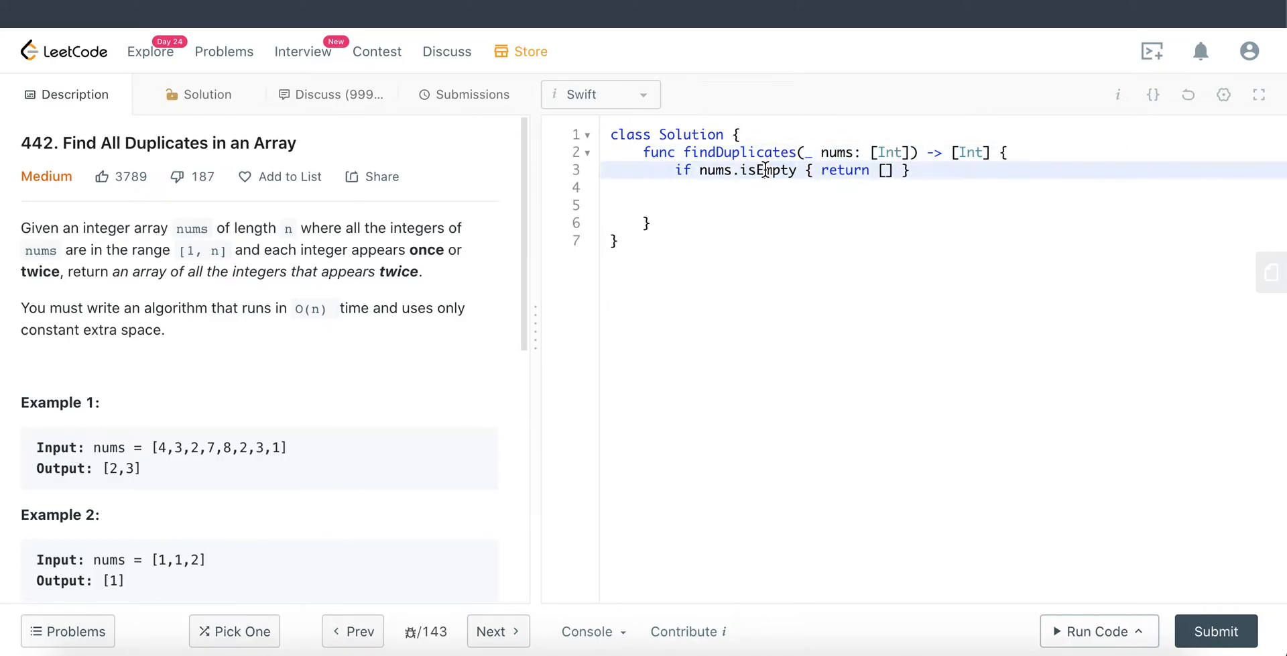
left_click(717, 204)
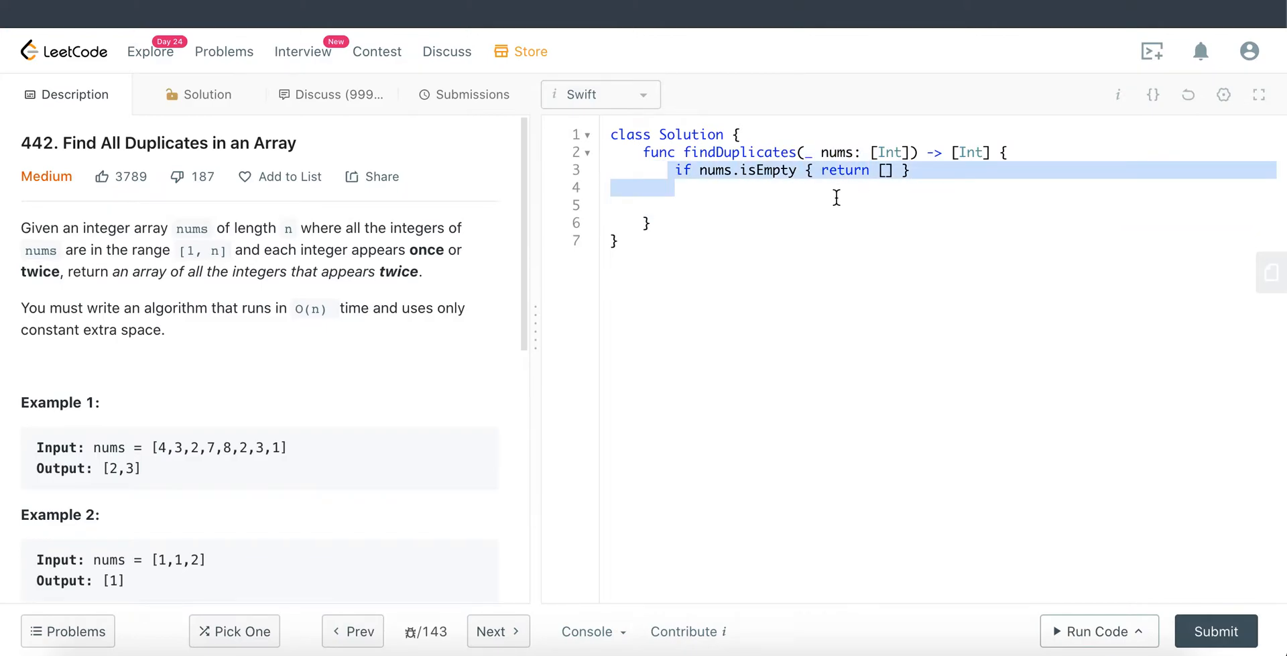
left_click(837, 197)
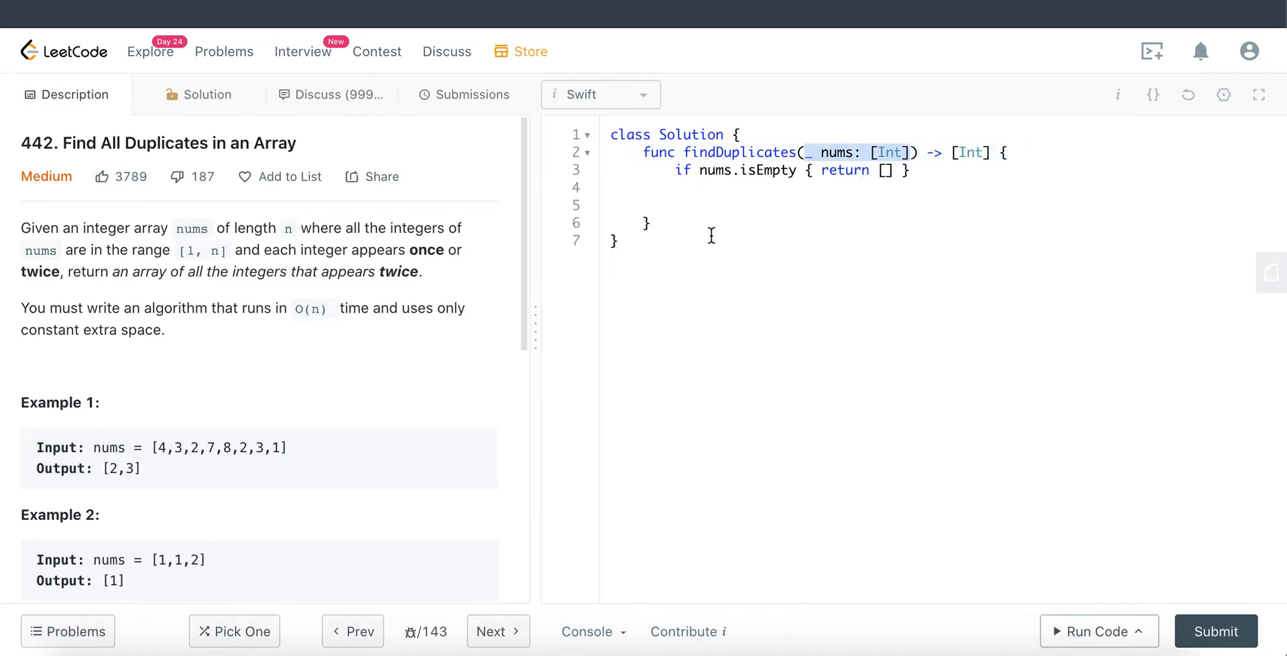
Step: Add 'var nums = nums', drop the temporary inout, and begin 'var results = [Int]'
type("var nums = num")
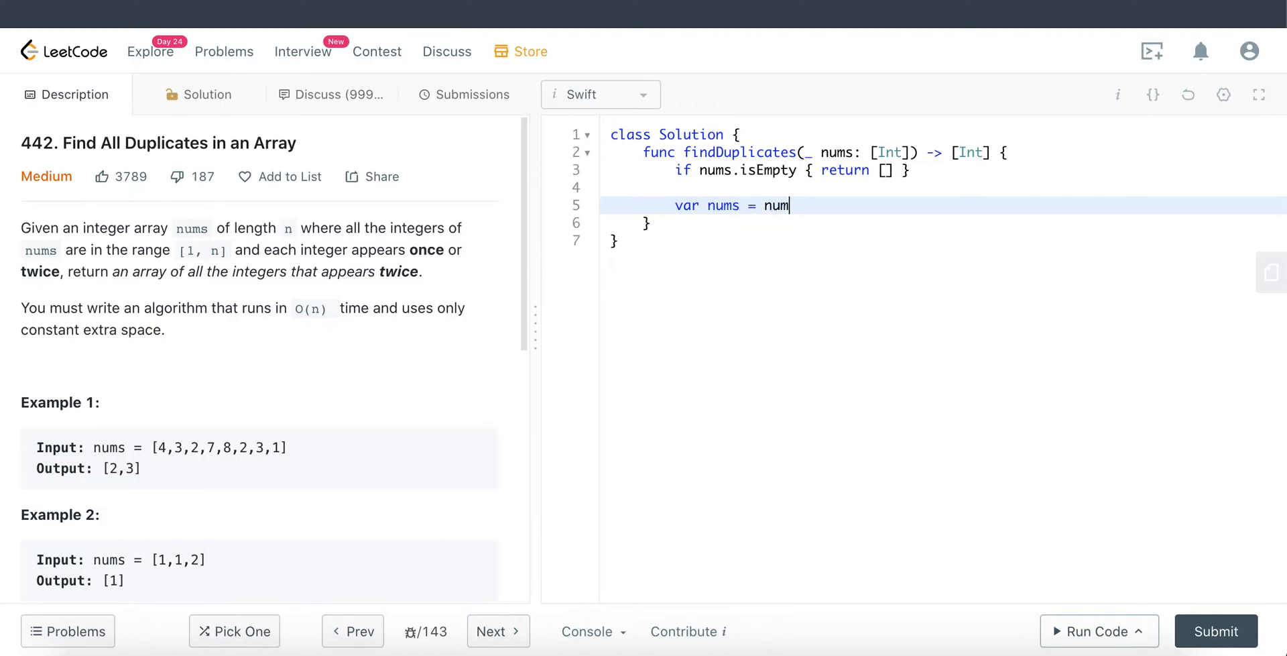
type("s")
left_click(946, 152)
type("i")
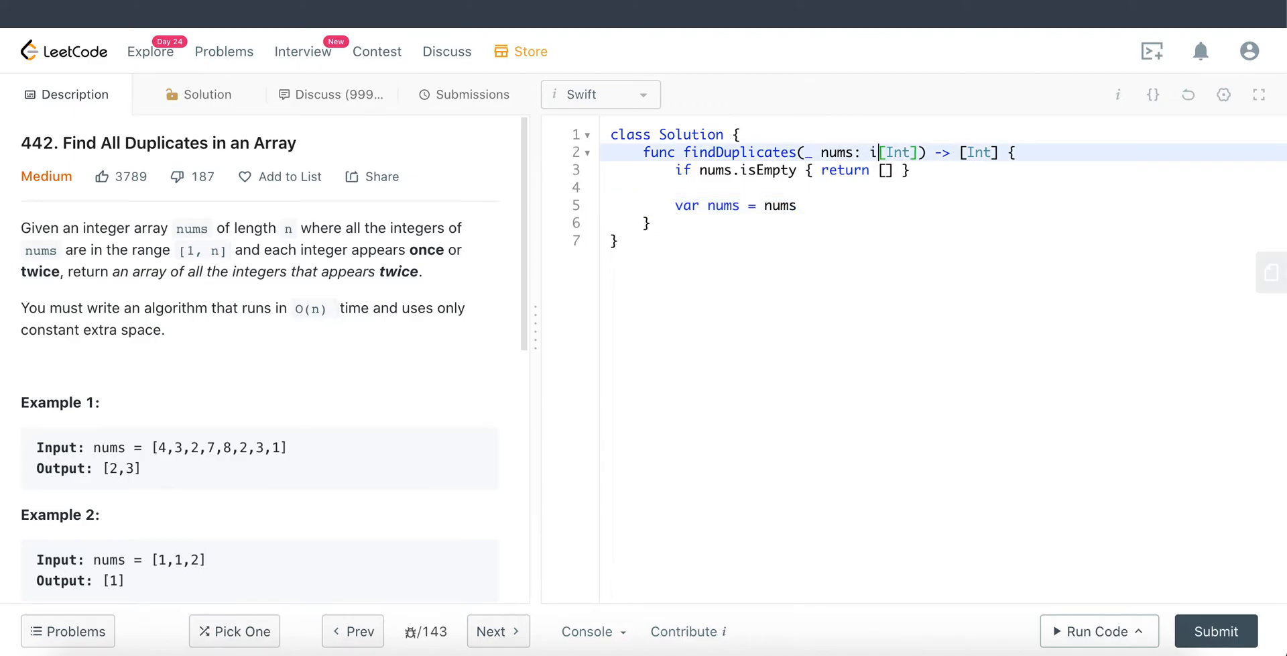
type("nout")
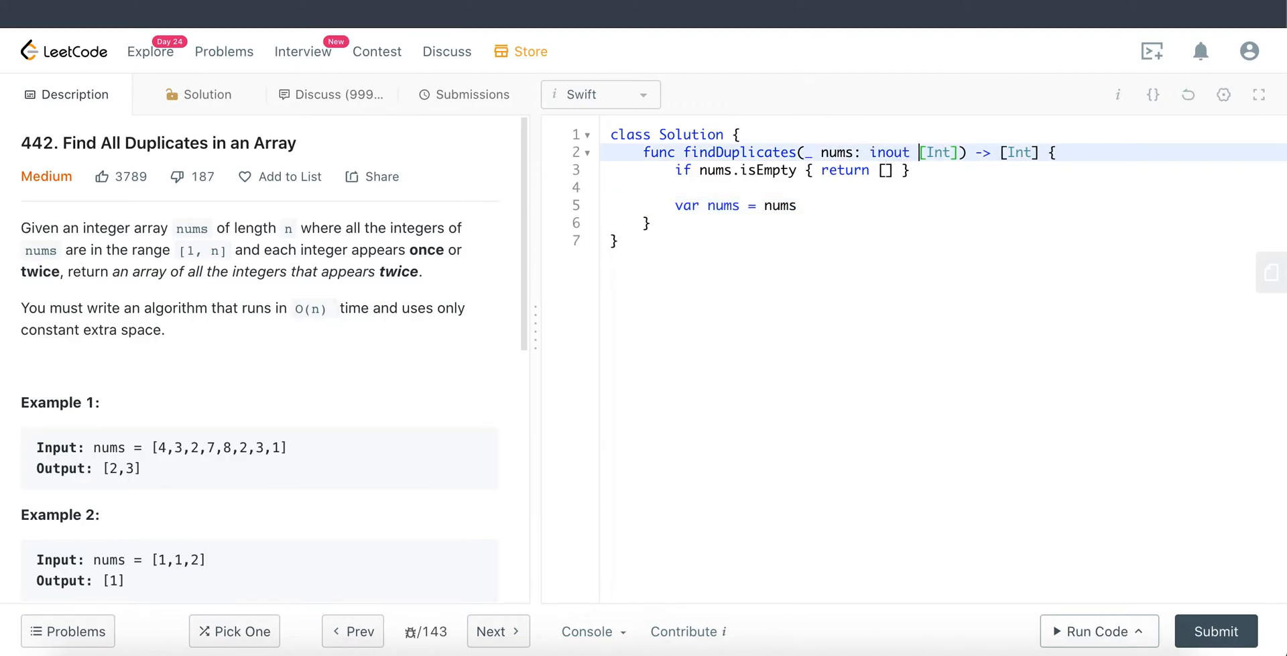
left_click_drag(389, 307, 164, 330)
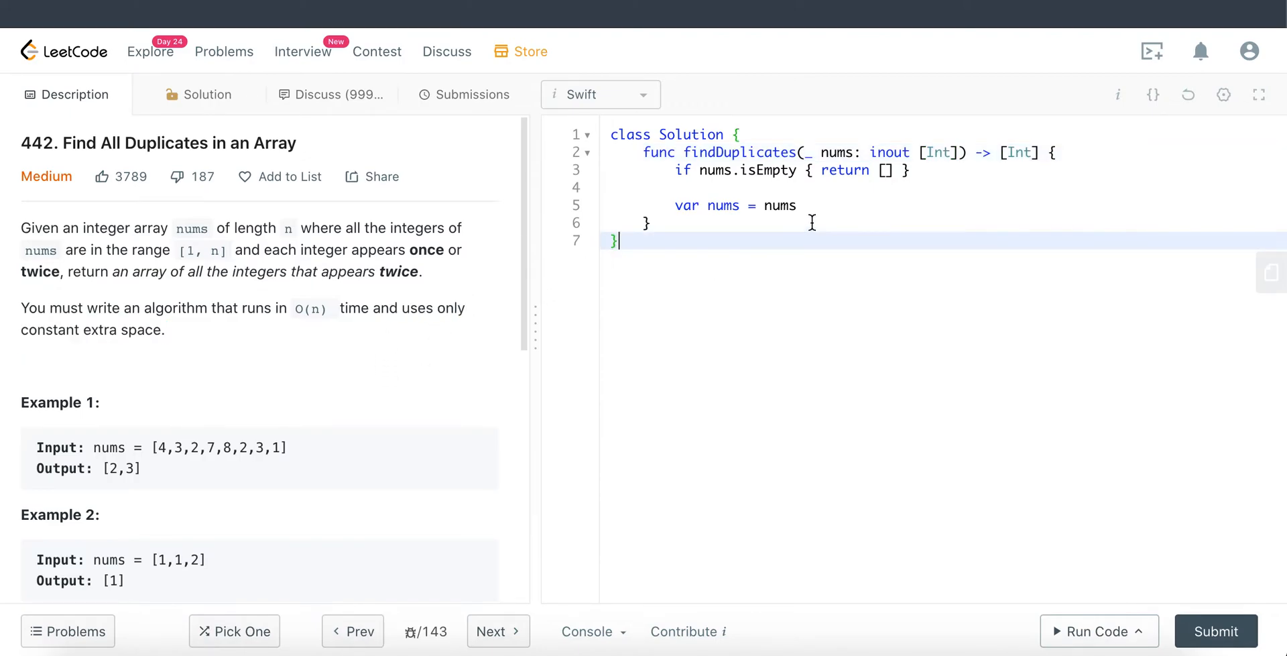
double_click(889, 151)
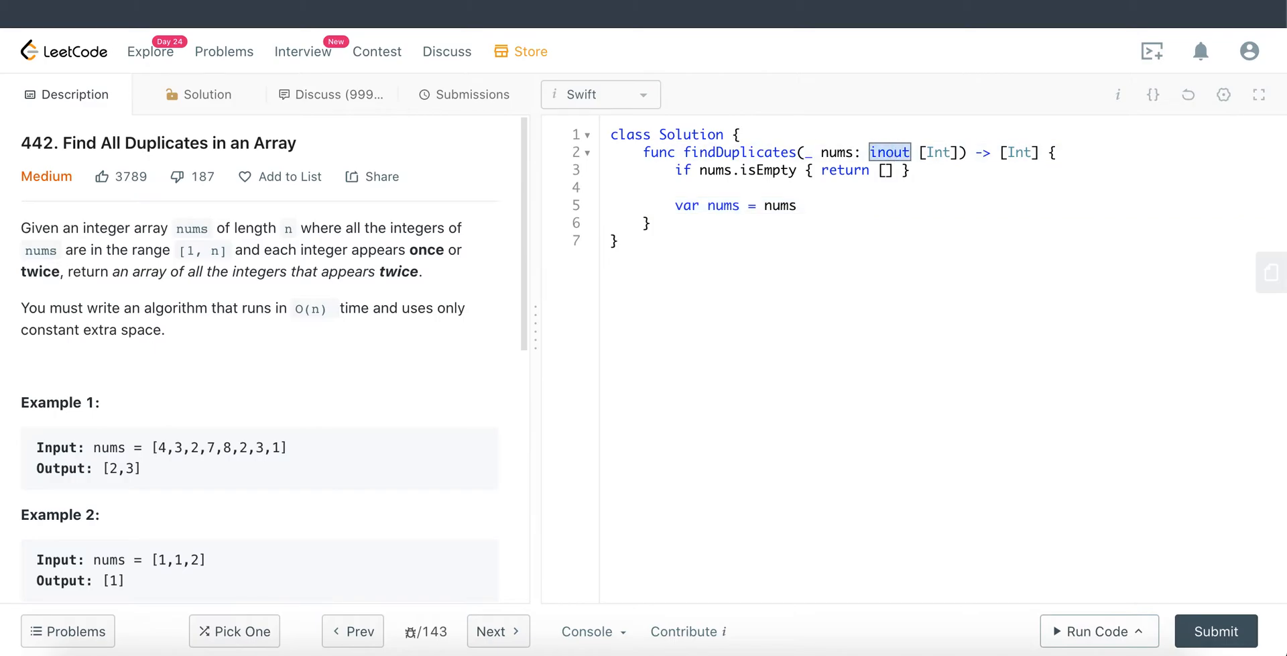
key("Delete")
type("var re")
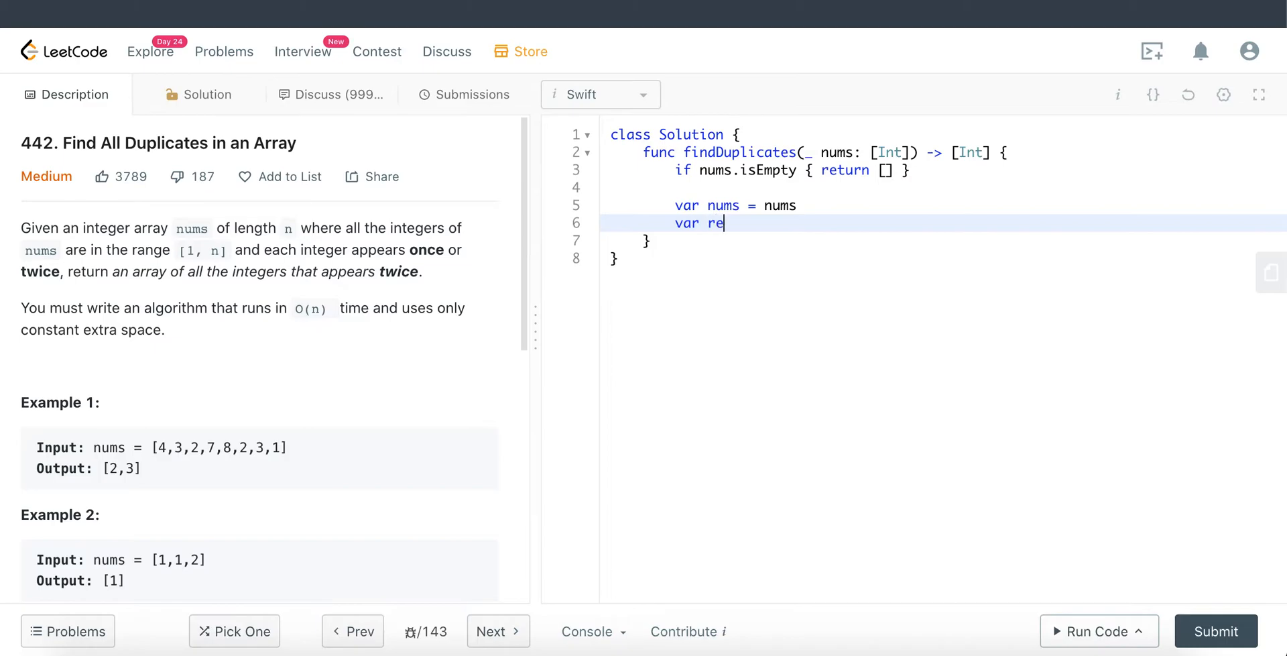
type("sults = [Int](")
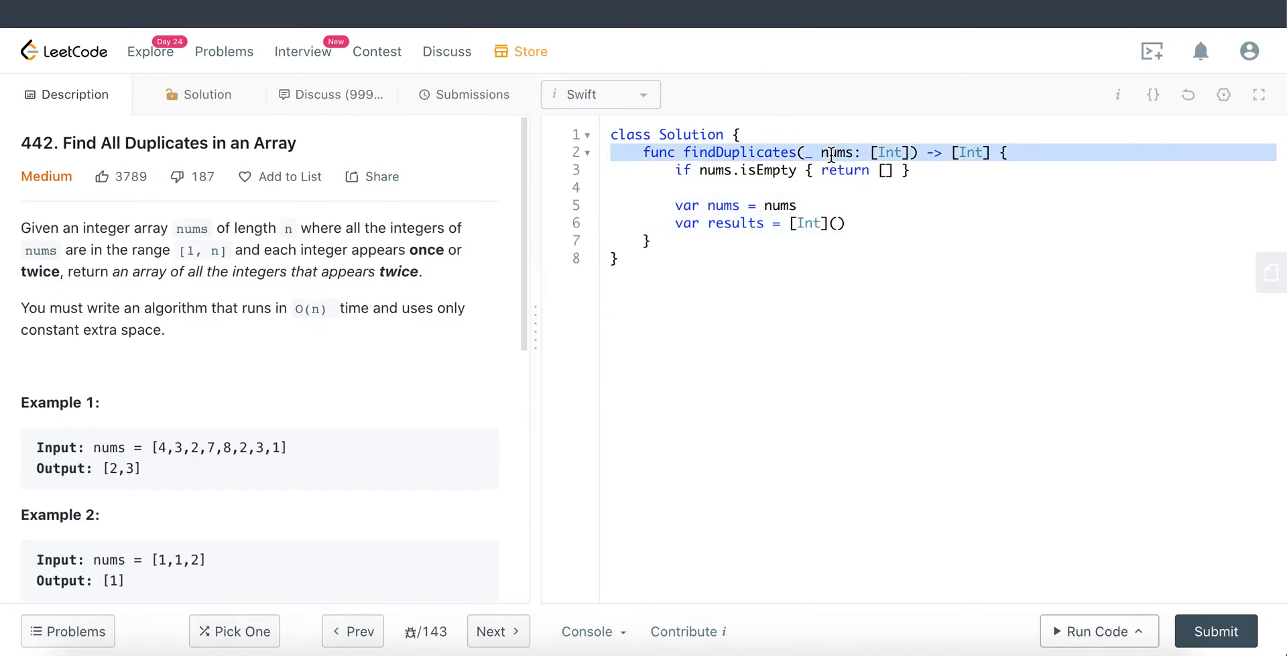
Step: Write the 'for i in 0..<nums.count' loop computing 'let absNum = abs(nums[i])', plus 'return results'
type("return results")
type("for i ")
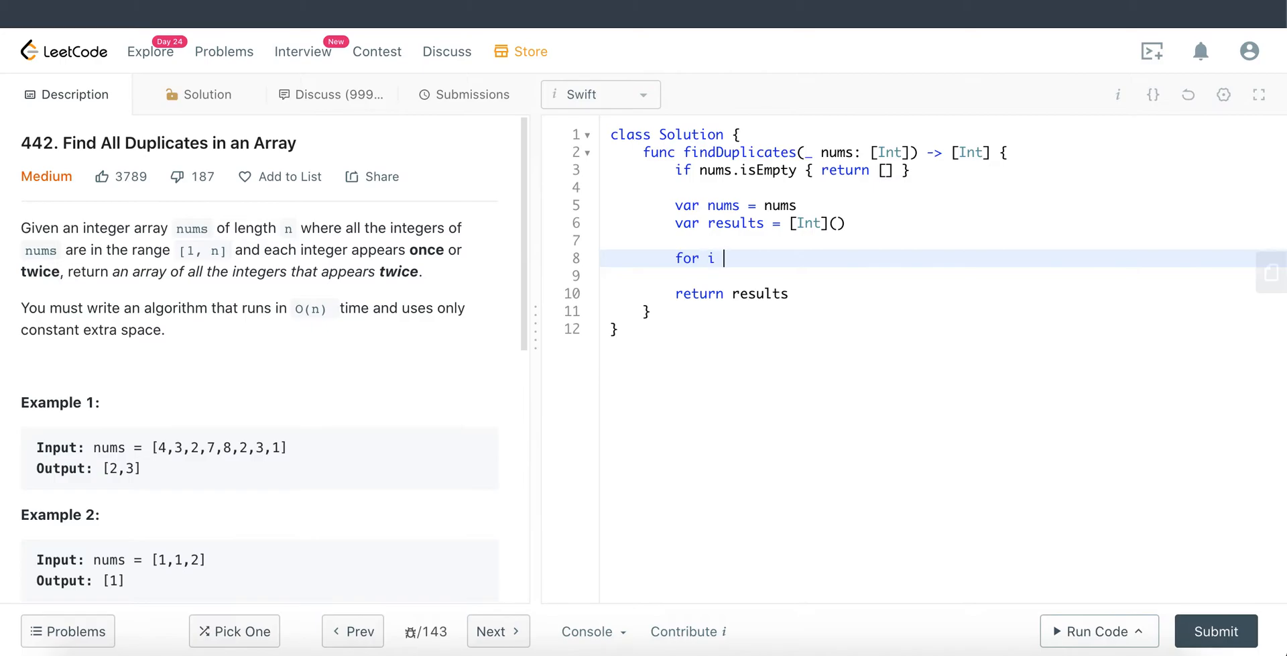
type("in 0..<nums.count {")
left_click(930, 275)
type("let")
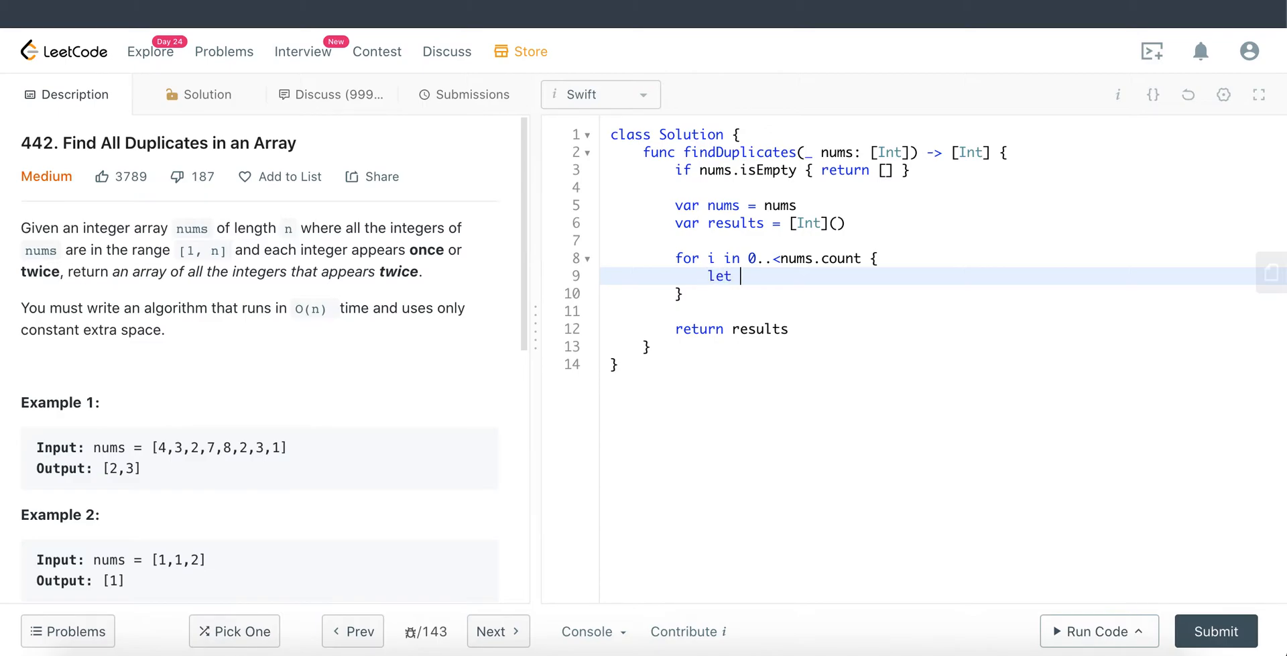
type("absNum = abs(nums[")
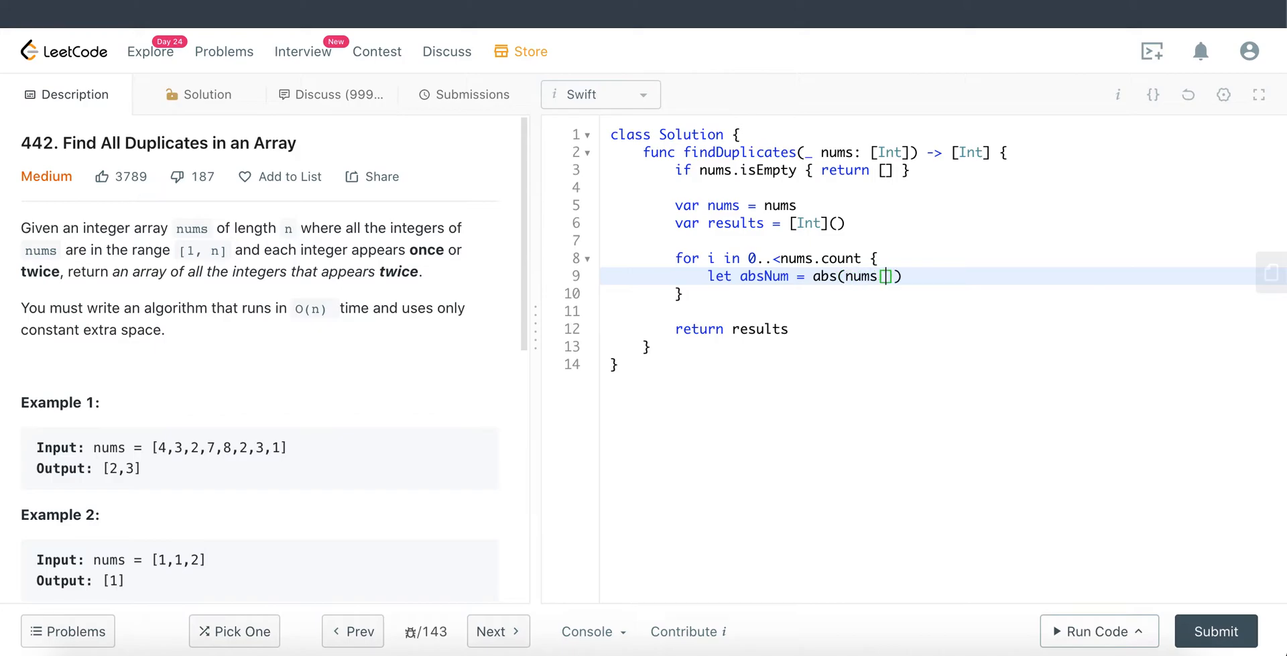
type("i")
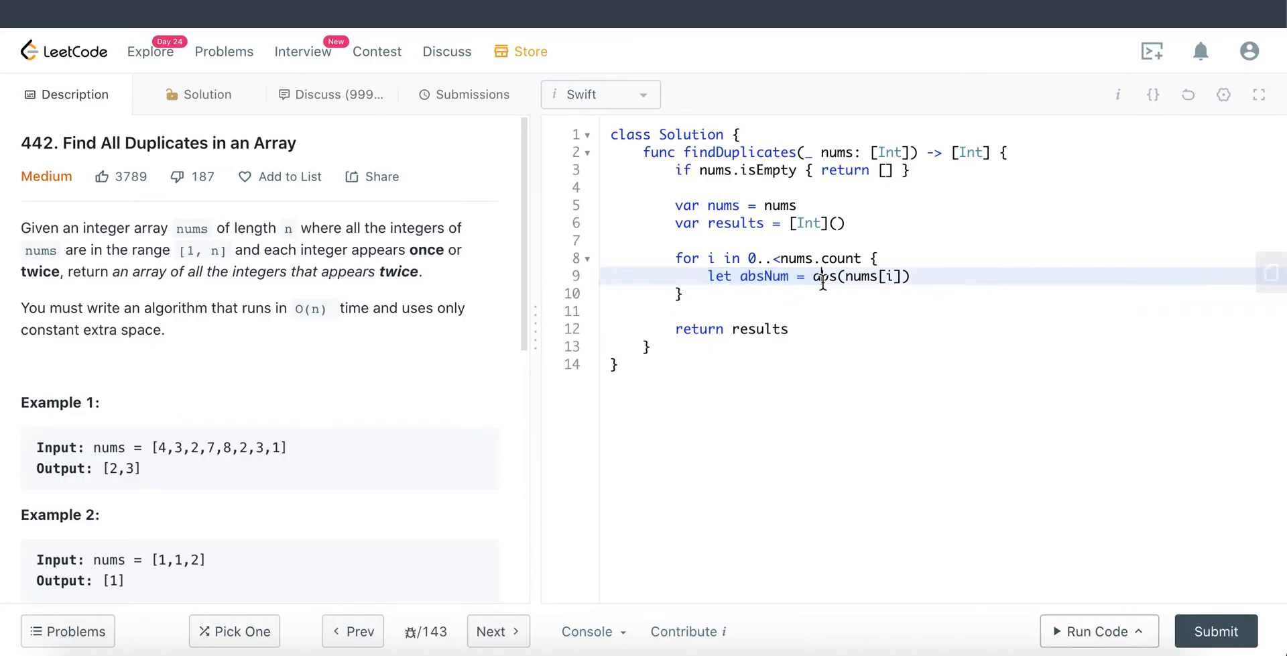
Step: Add 'if nums[absNum-1] < 0 { results.append(absNum) }' inside the loop
key("enter")
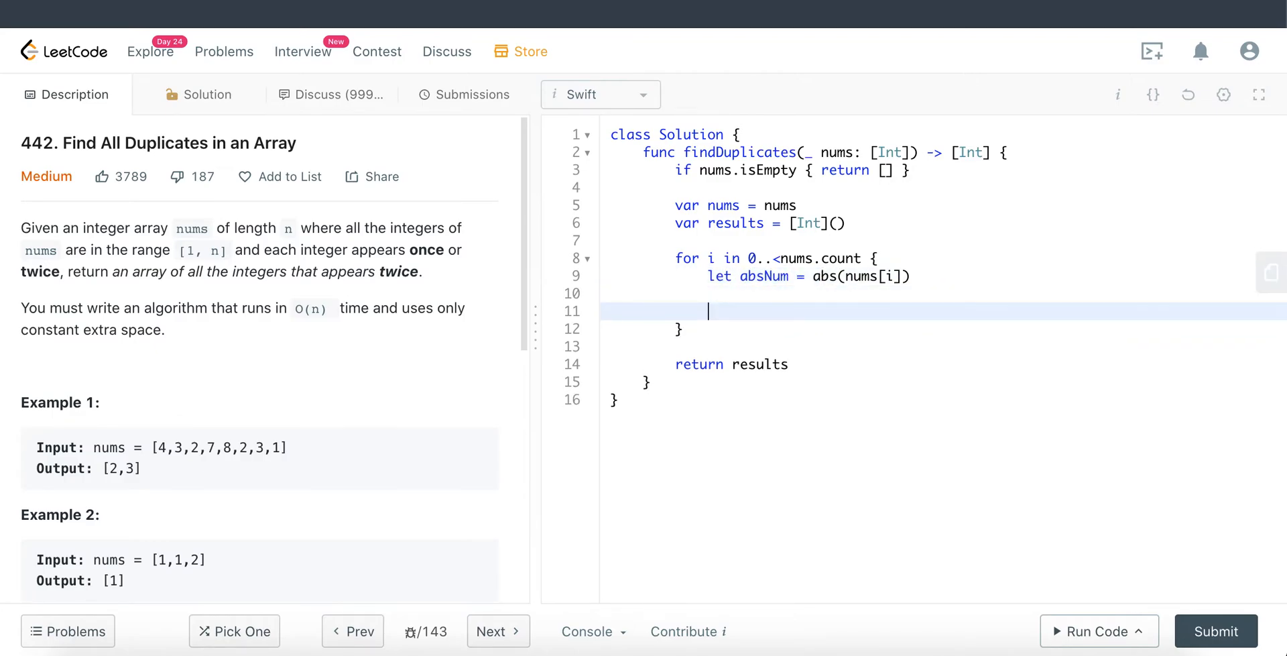
type("if")
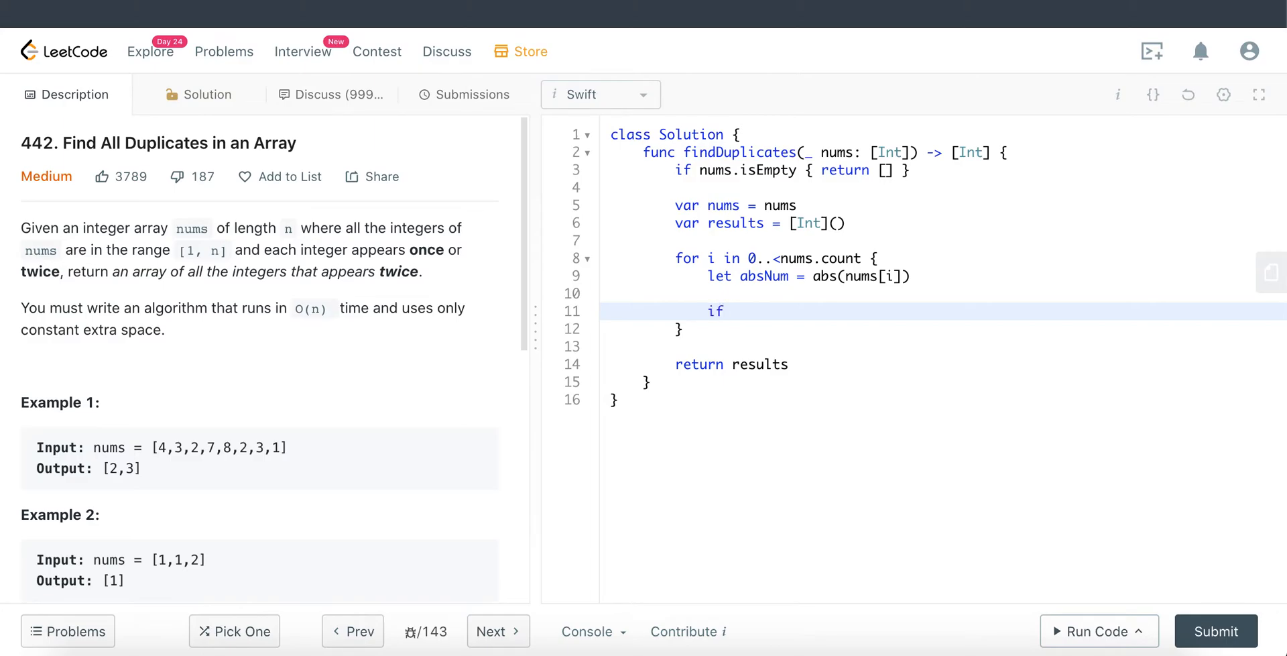
type("nums[absNum")
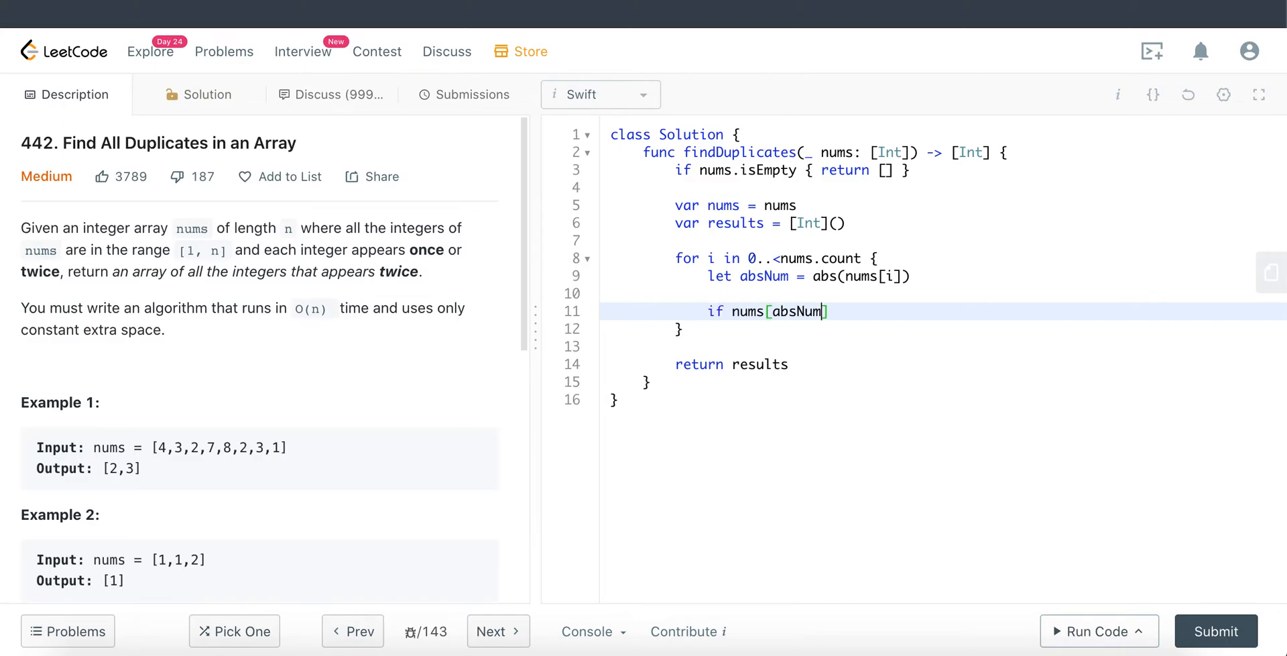
type("-1] < 0")
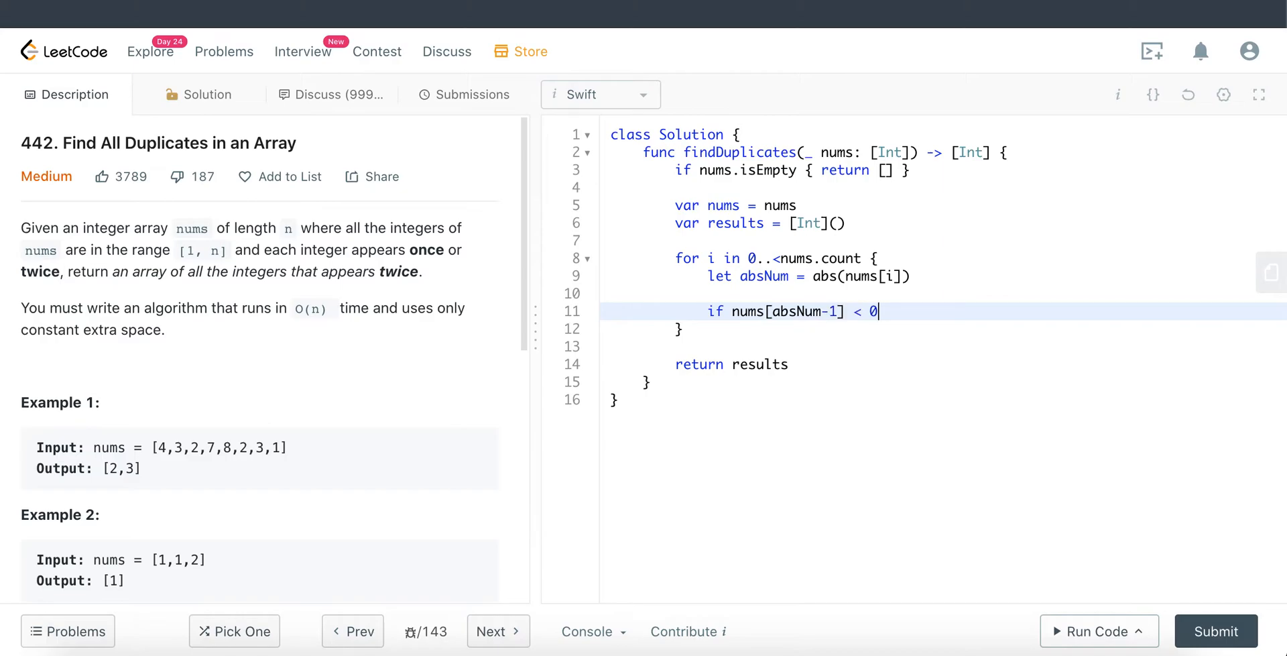
type("{")
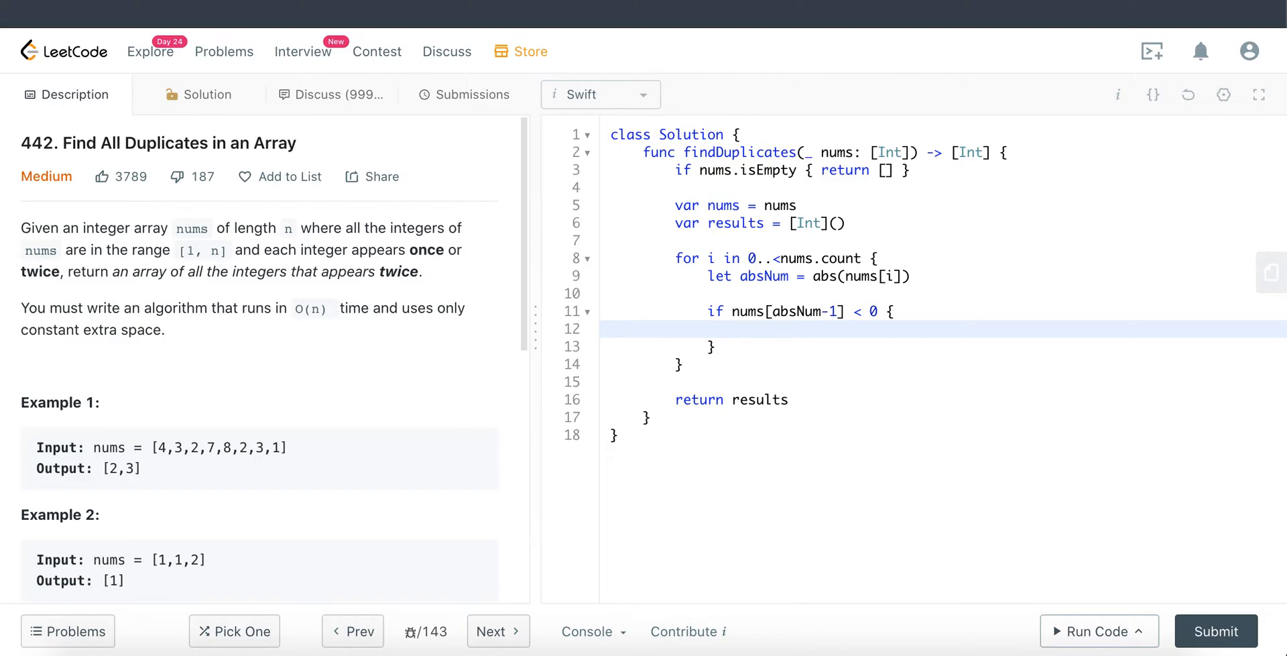
type("results")
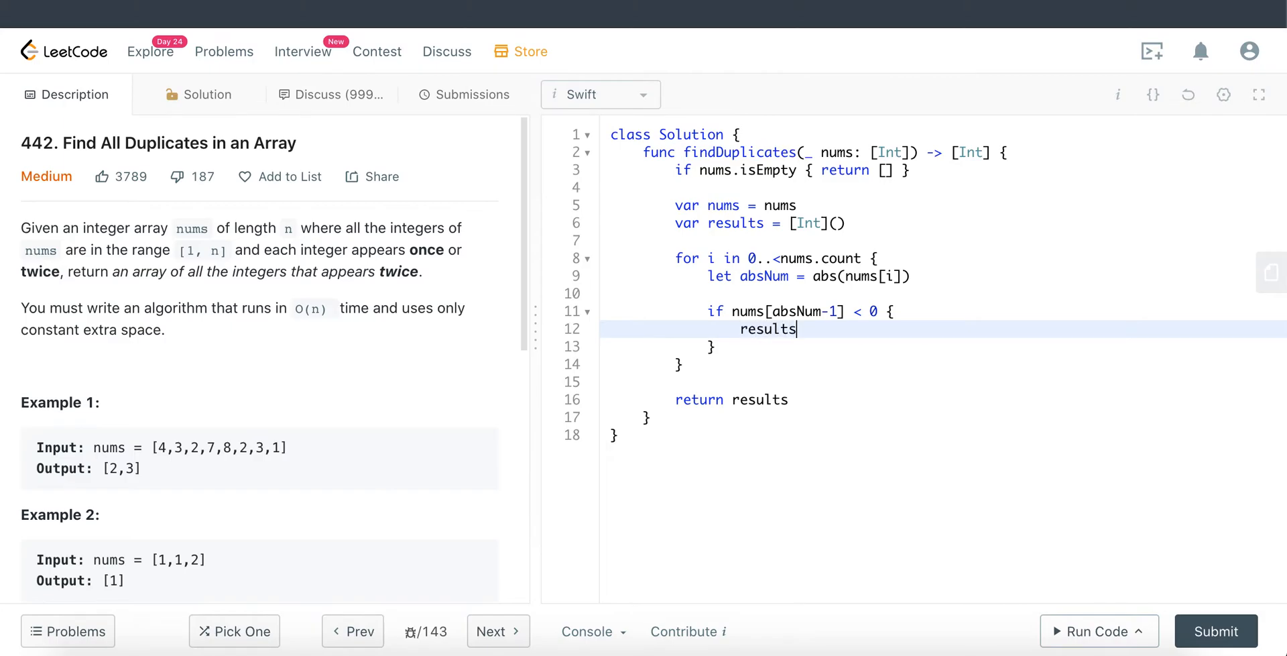
type(".append(absNum")
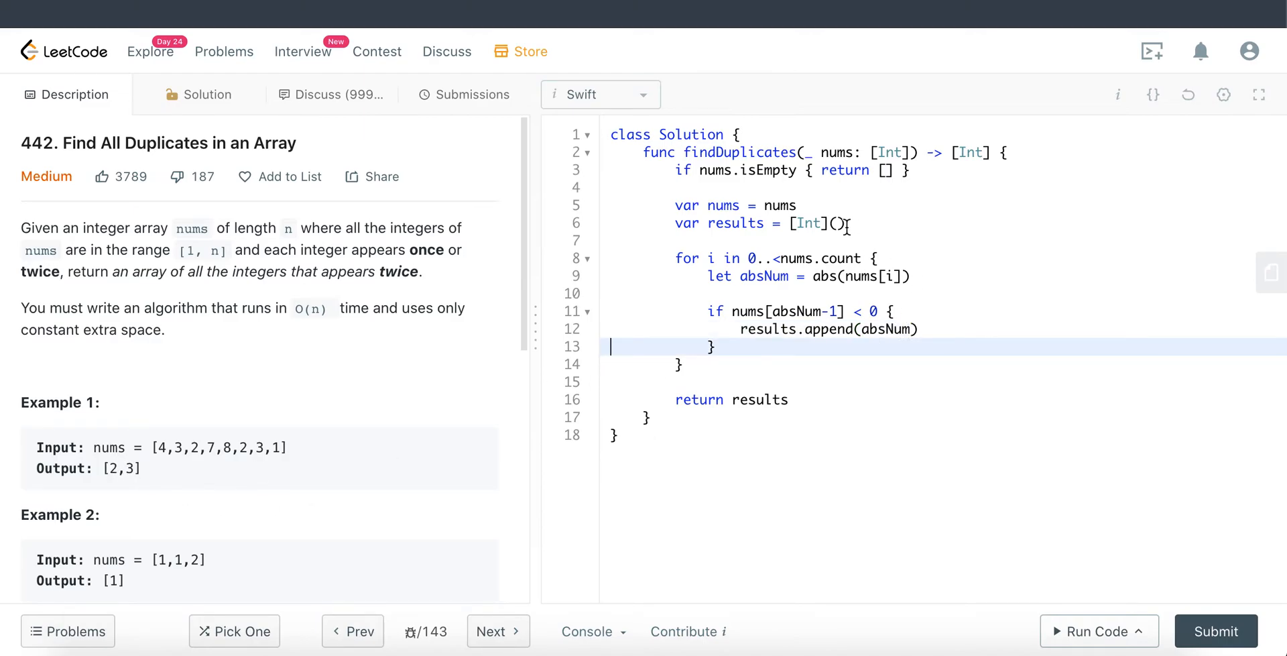
double_click(122, 469)
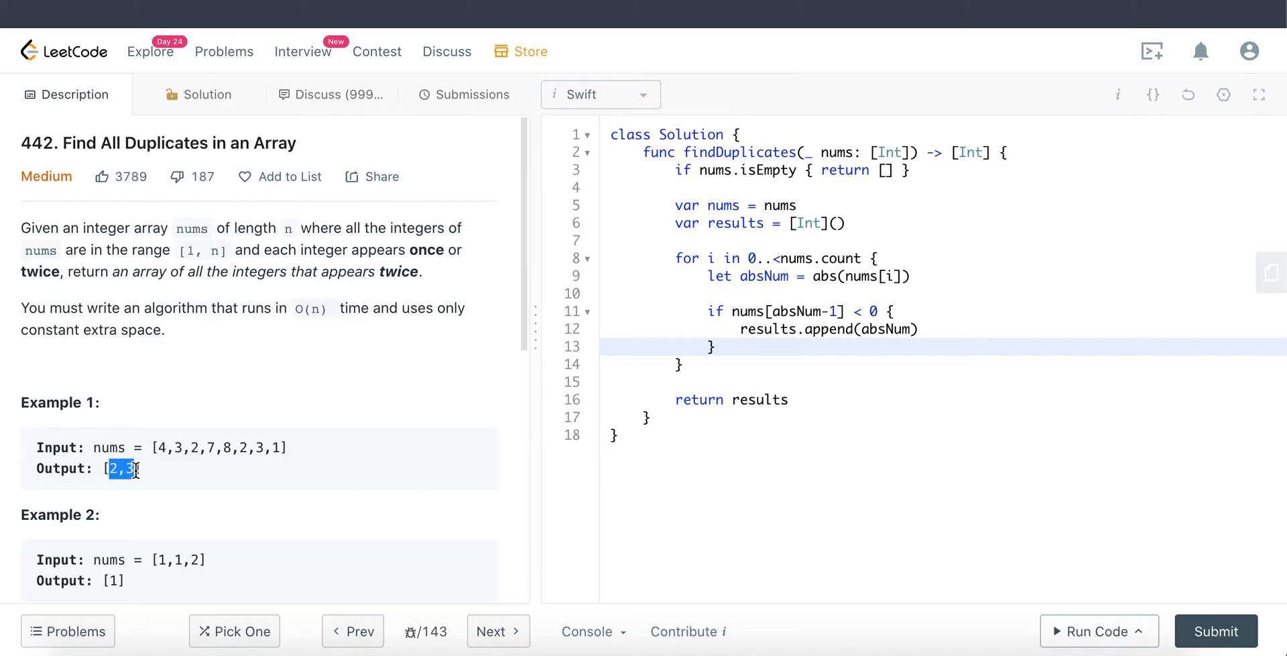
left_click(123, 468)
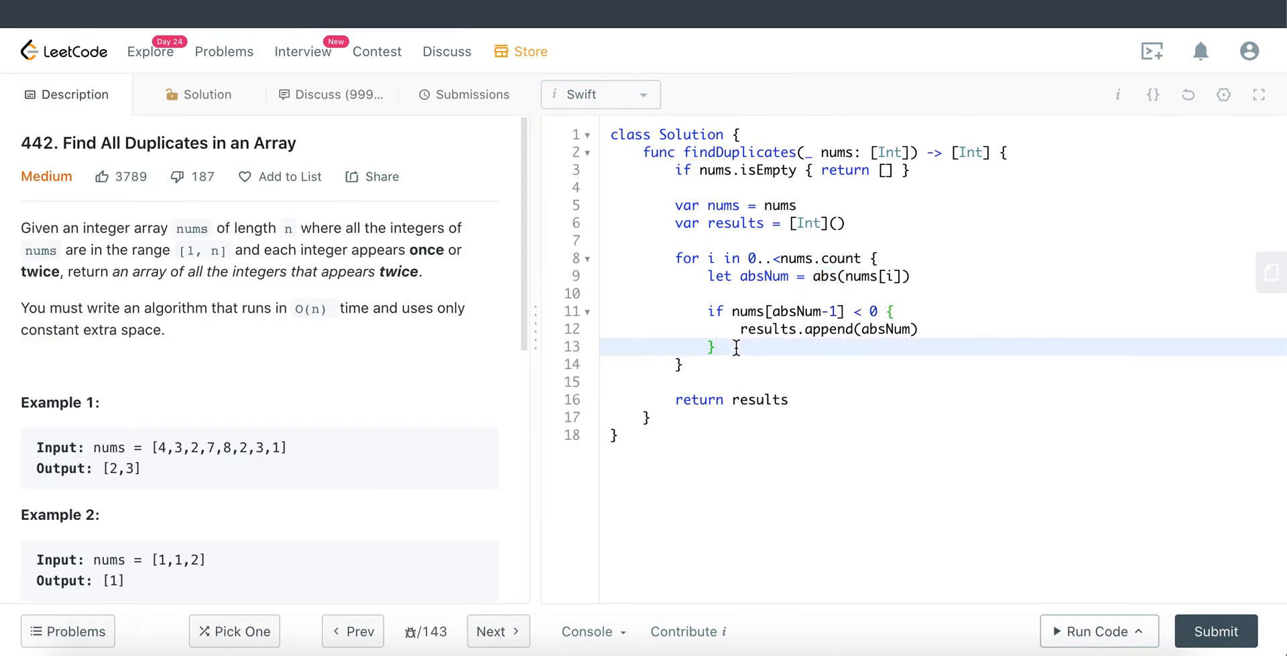
Step: Add 'nums[absNum-1] *= -1' below the if block
type("nums")
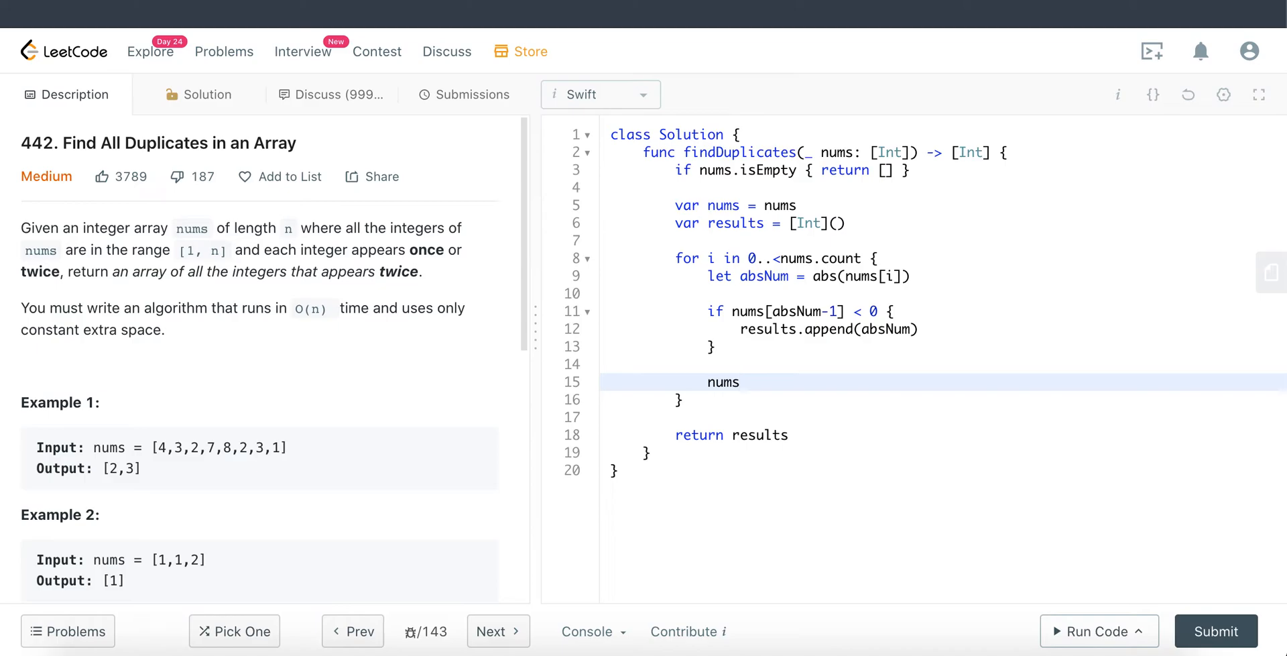
type("[absNum]")
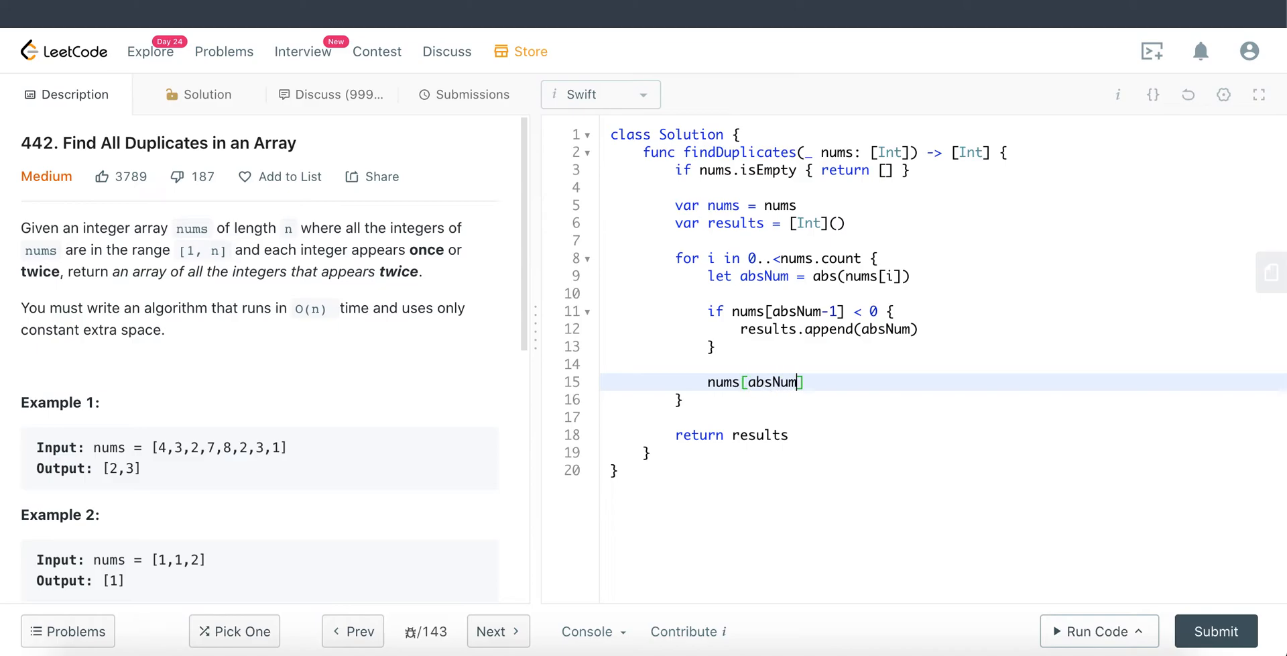
type("-1")
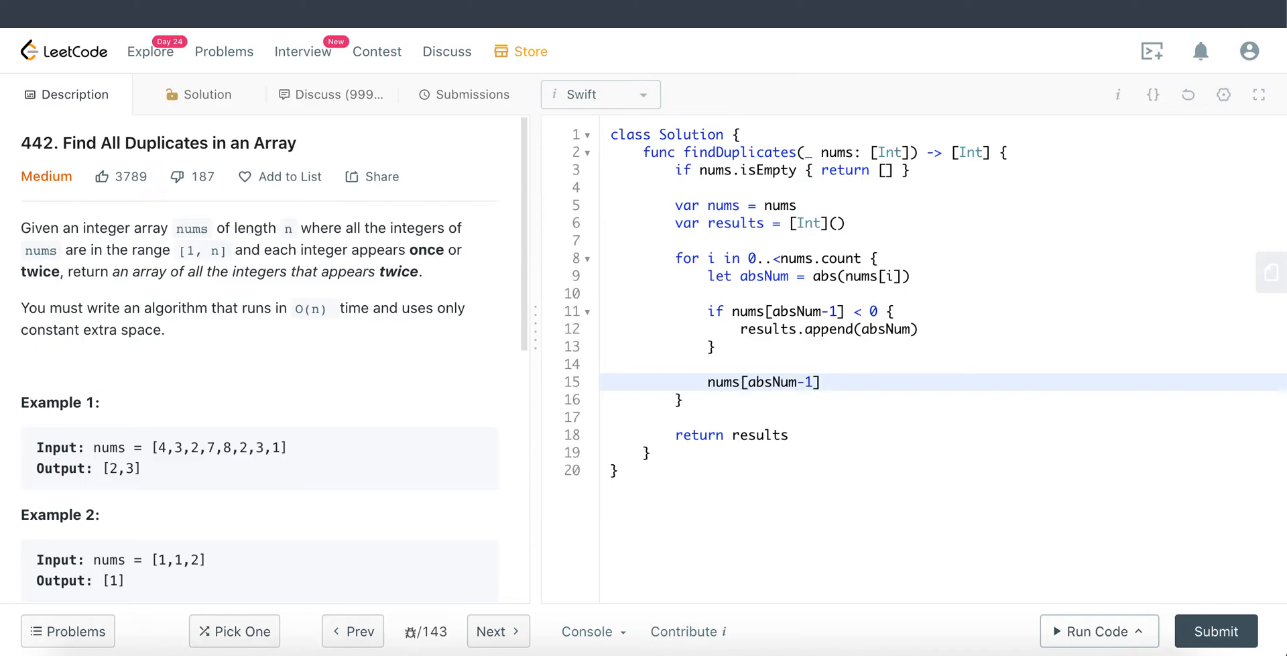
type("*= -1")
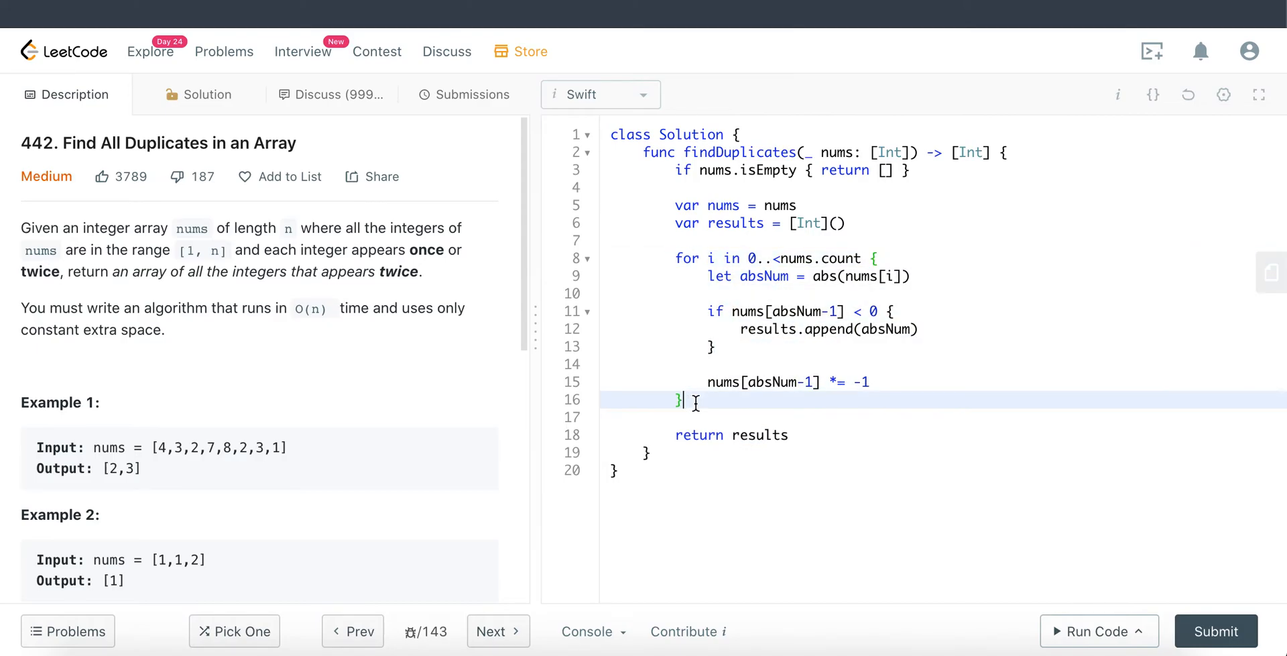
left_click(726, 257)
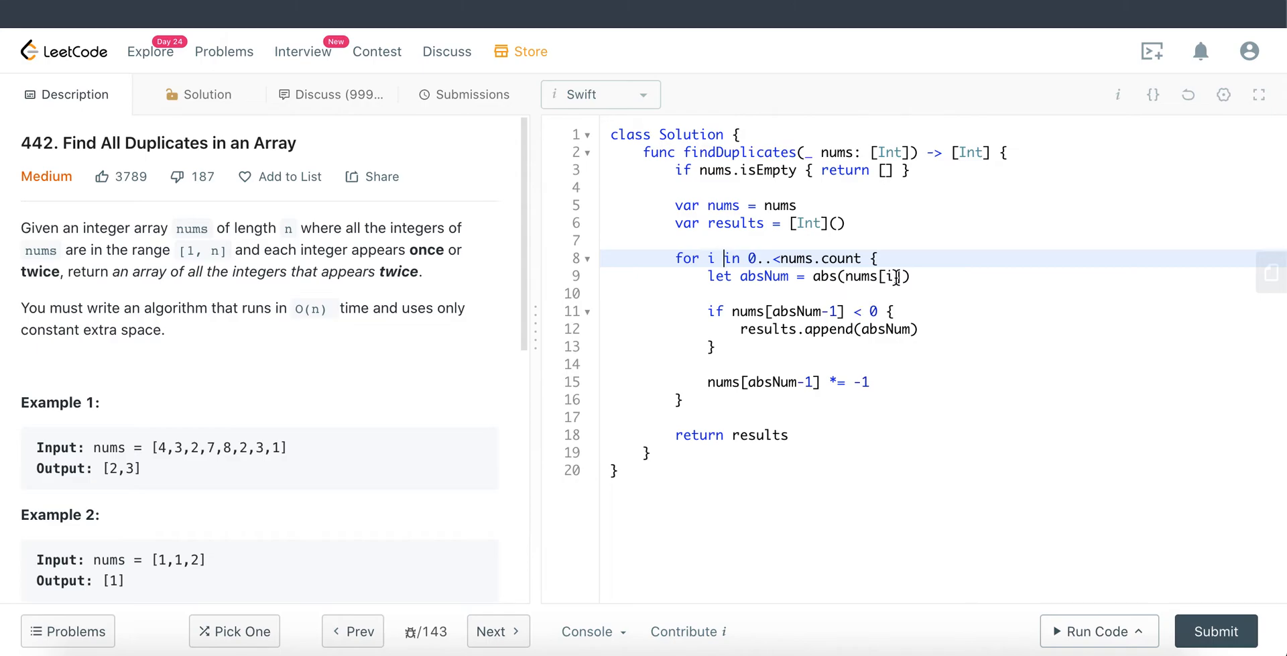
mouse_move(786, 390)
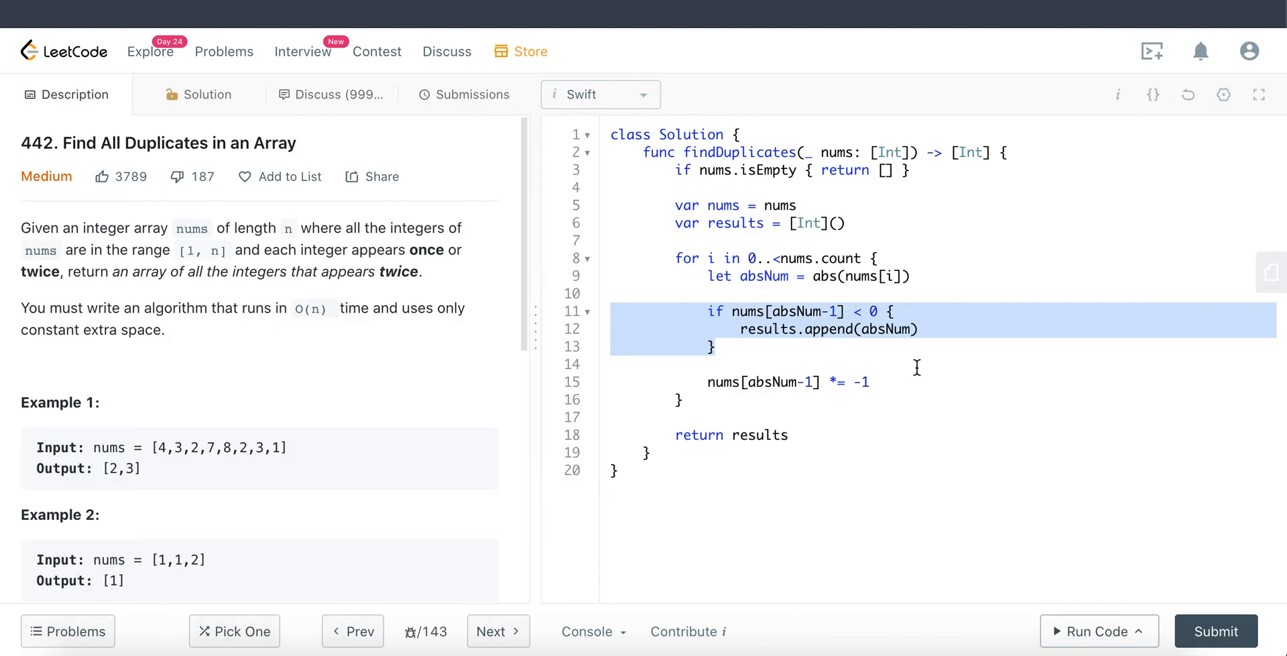
mouse_move(931, 377)
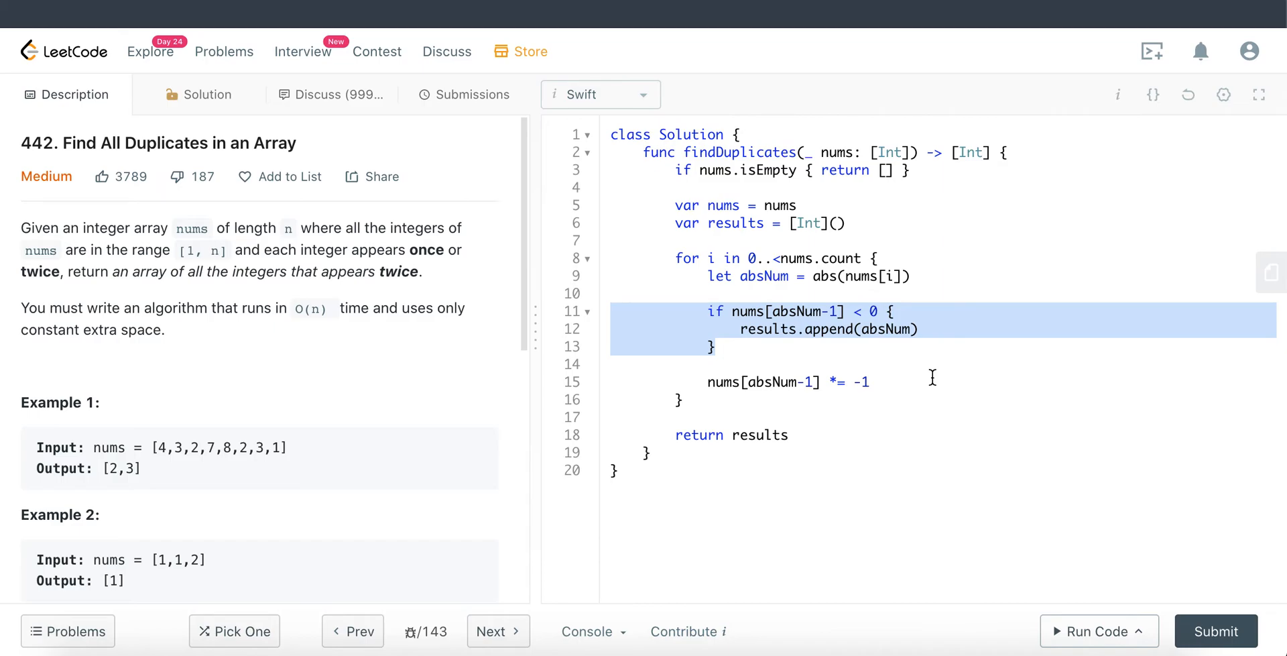
mouse_move(175, 454)
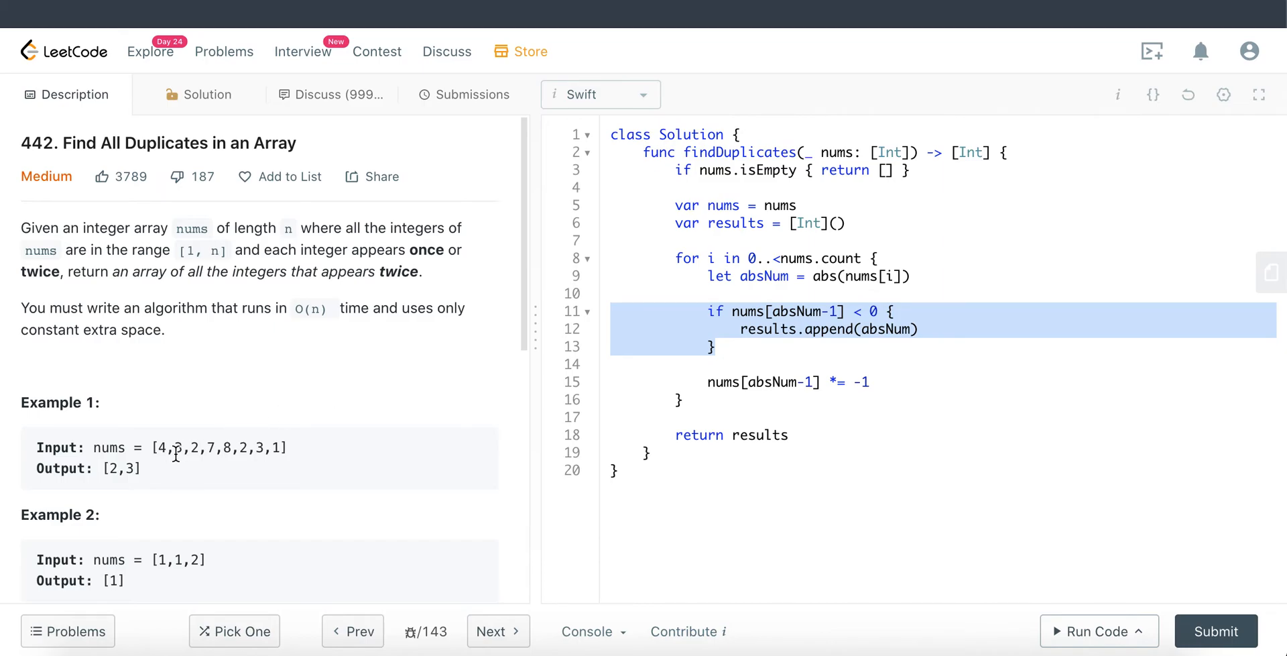
mouse_move(187, 447)
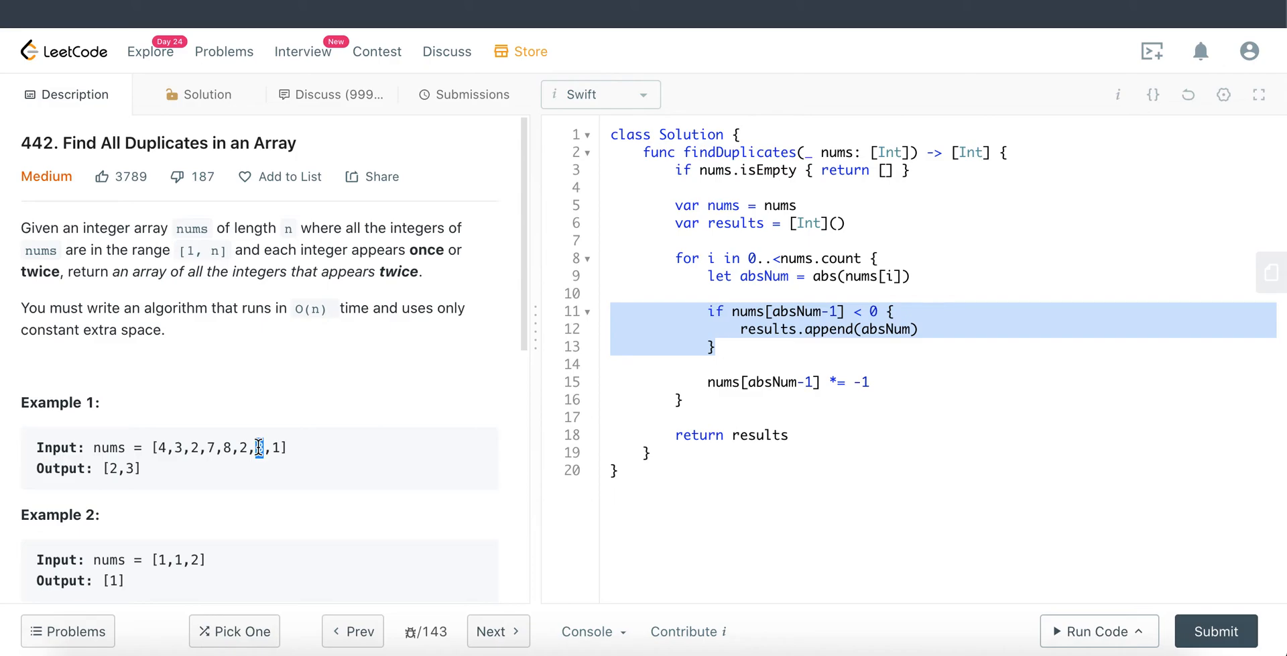
double_click(259, 447)
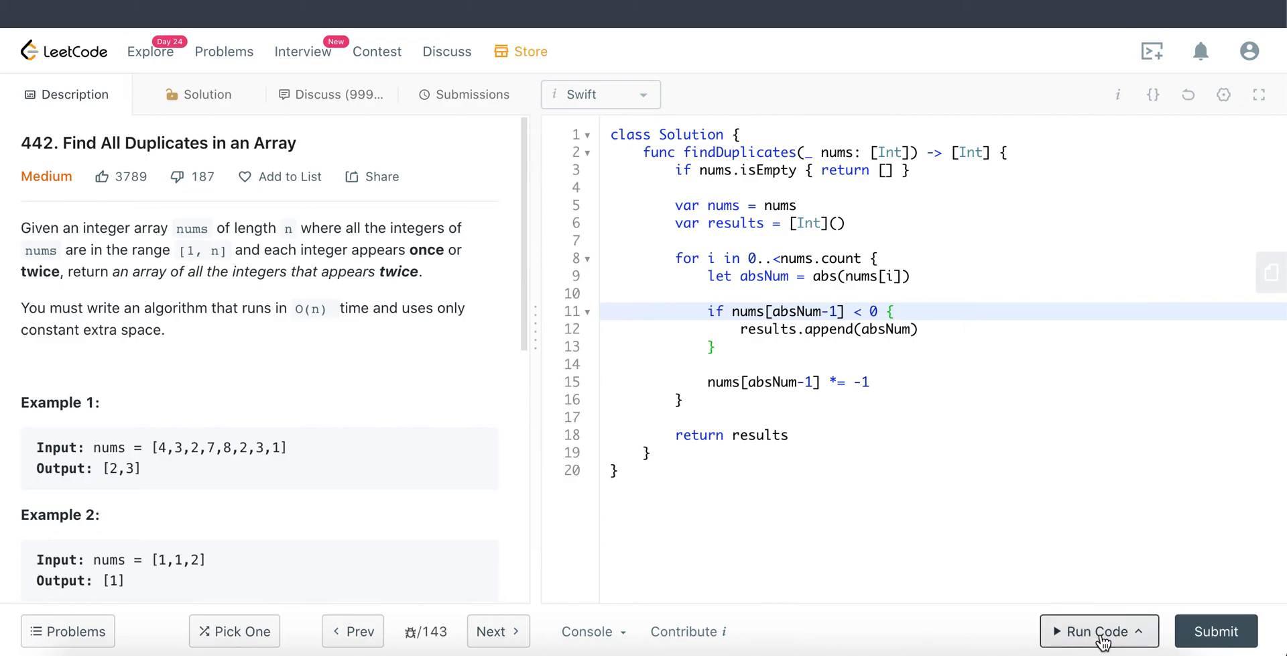
Step: Run Example 1 for an Accepted [2,3], then submit for Success at 436 ms
left_click(1098, 631)
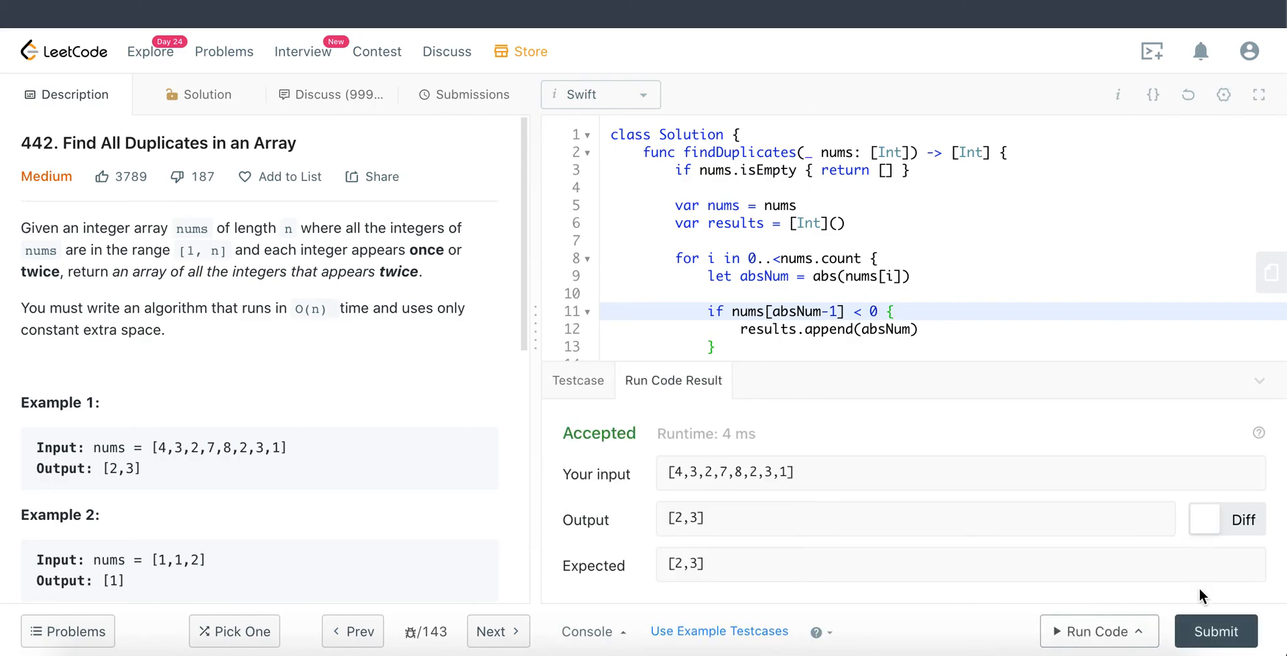
left_click(1216, 631)
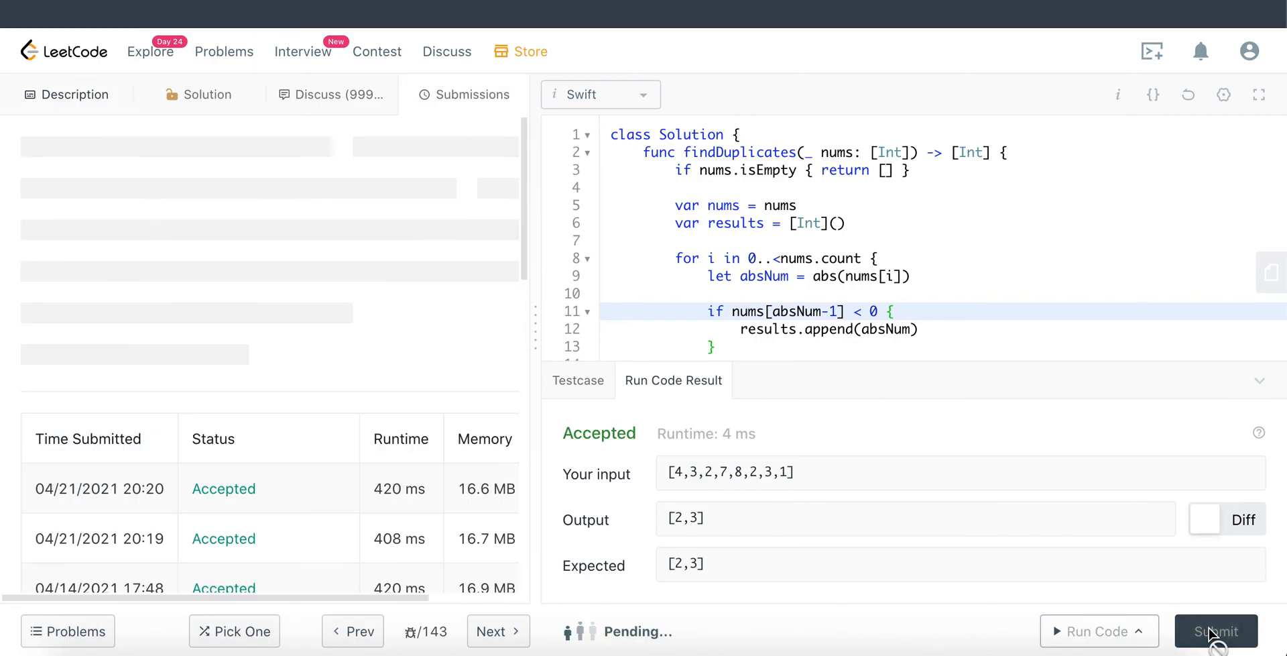
left_click(1215, 631)
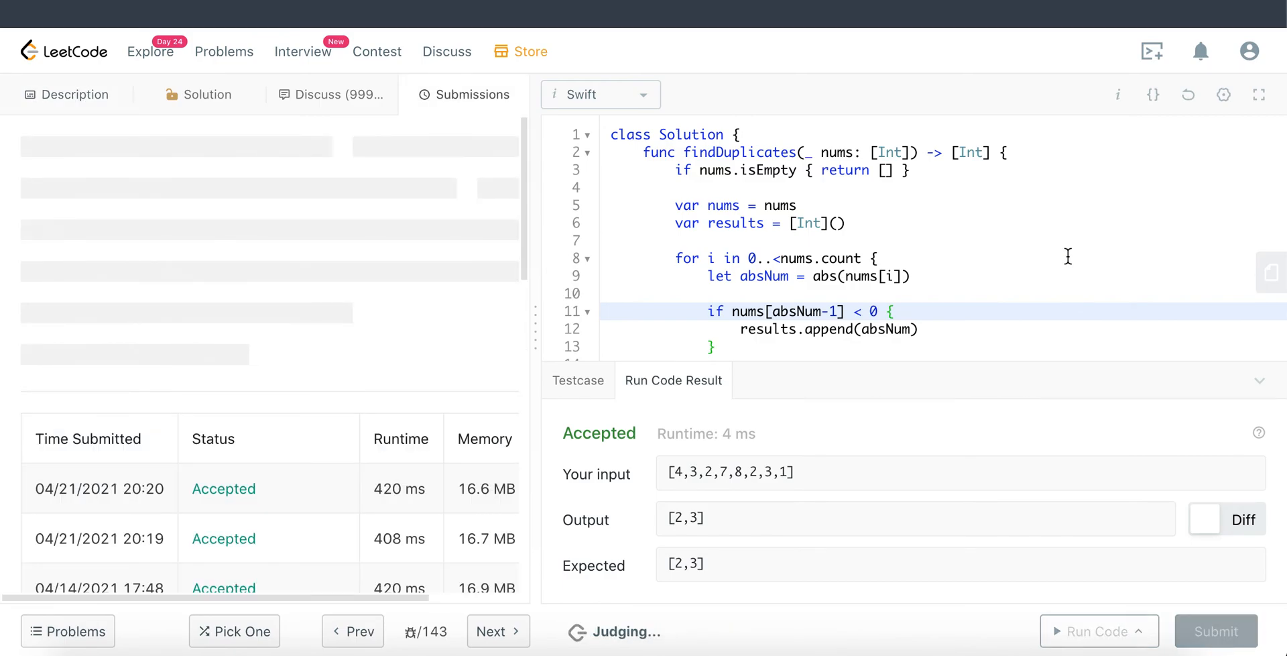
left_click(1215, 631)
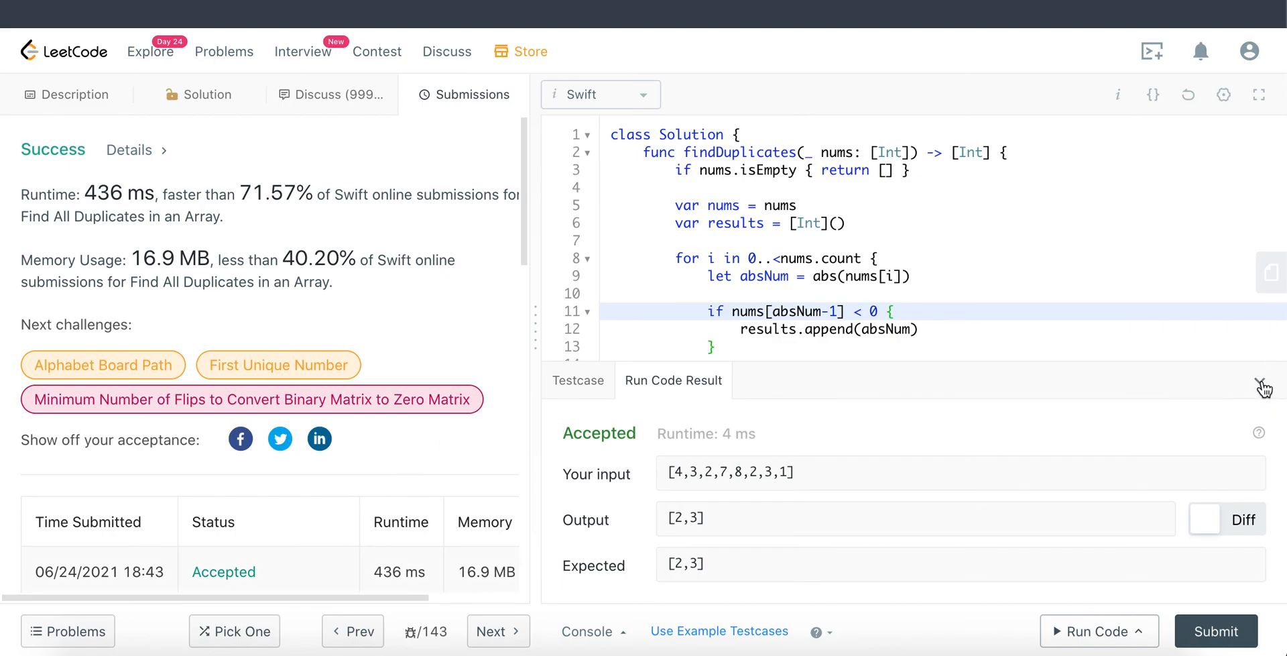
left_click(67, 94)
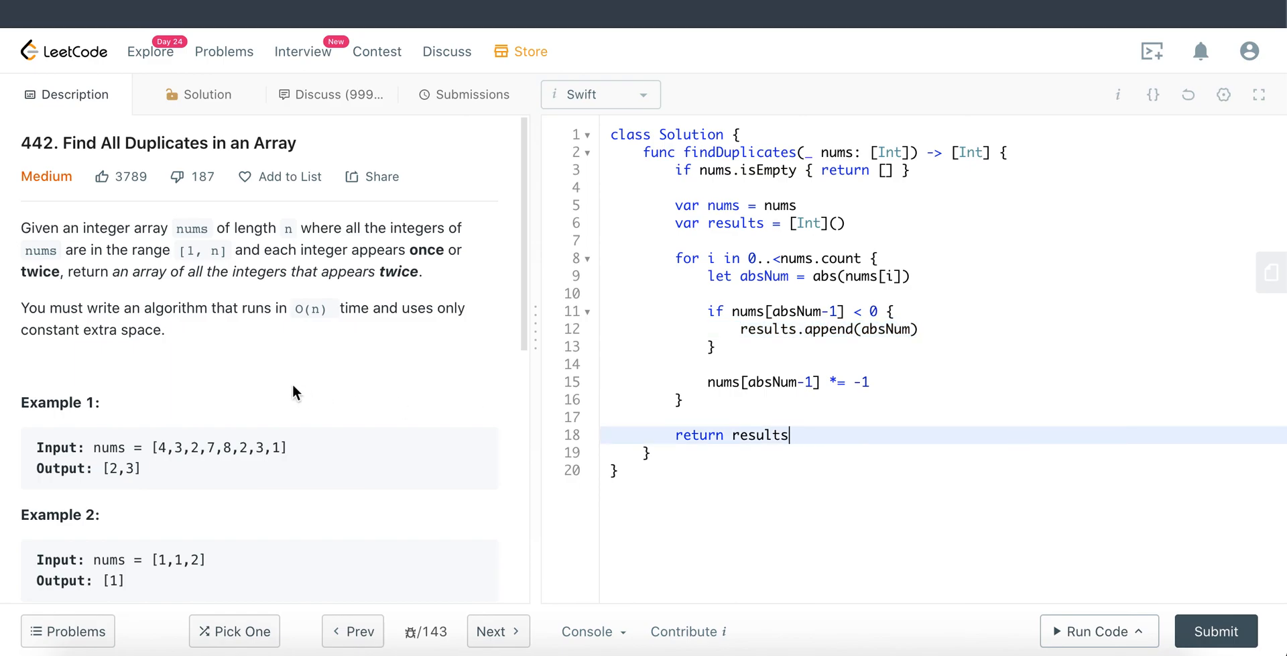
Step: Highlight the value range [1, n] in the problem description
double_click(202, 250)
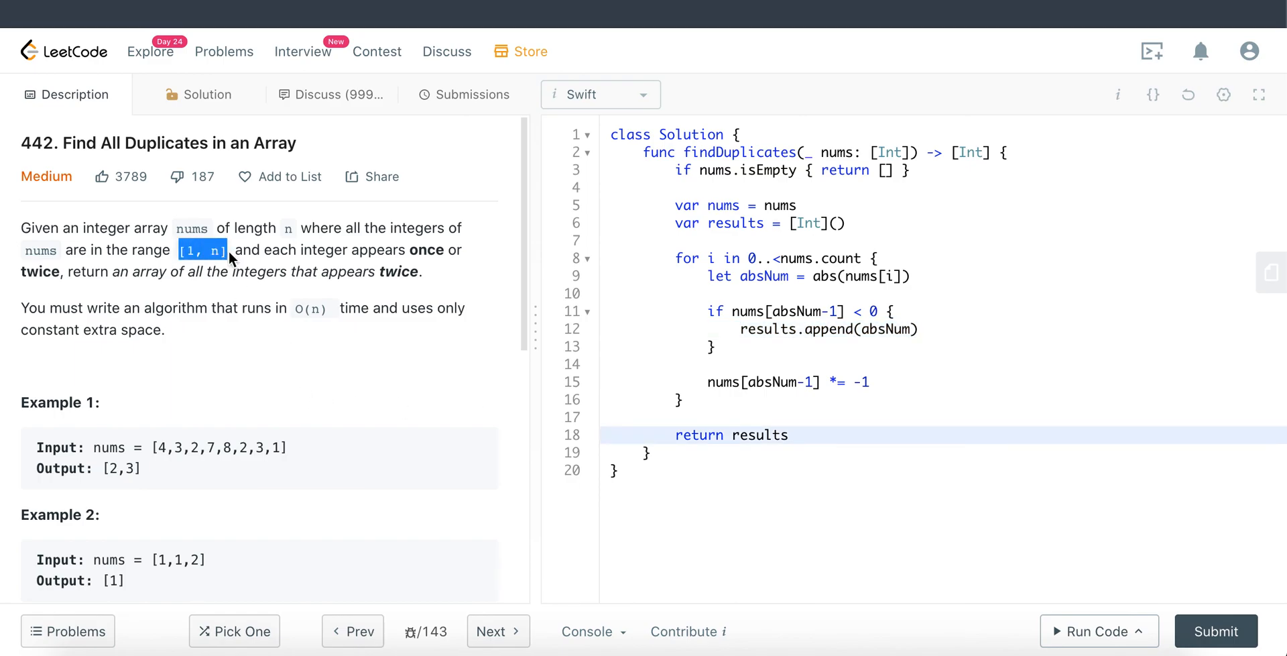